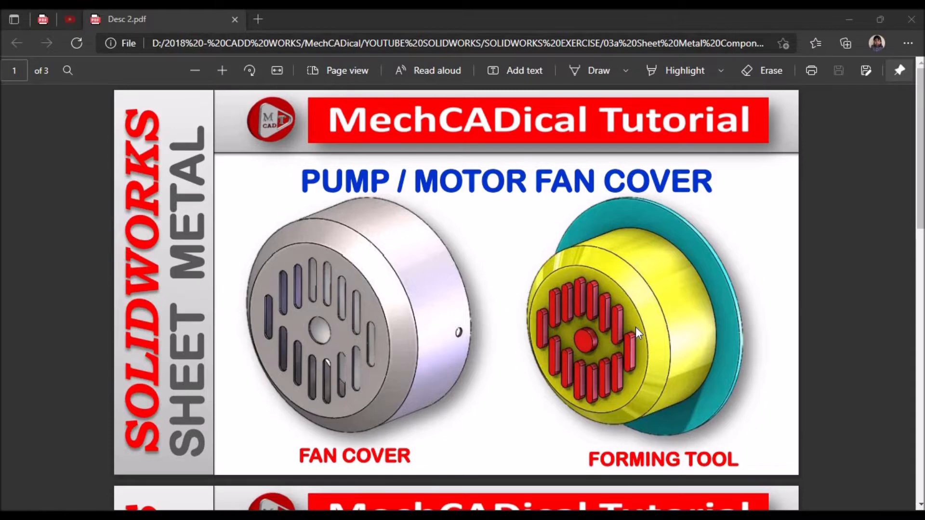
{"action": "mouse_move", "coordinate": [528, 198]}
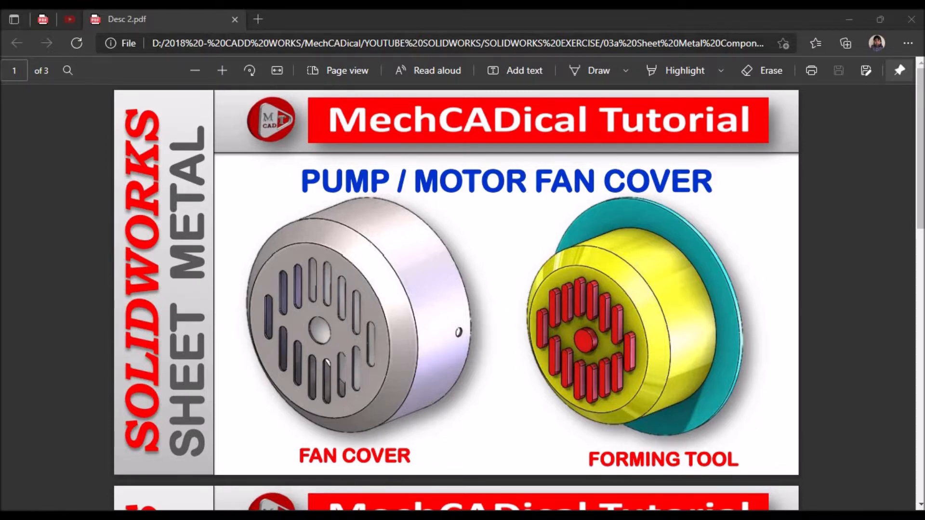
{"action": "mouse_move", "coordinate": [384, 303]}
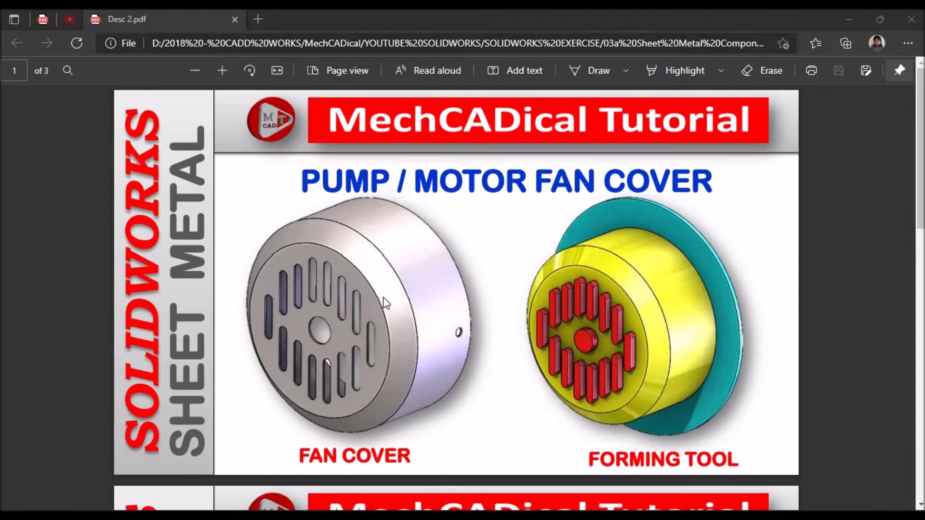
{"action": "mouse_move", "coordinate": [350, 297]}
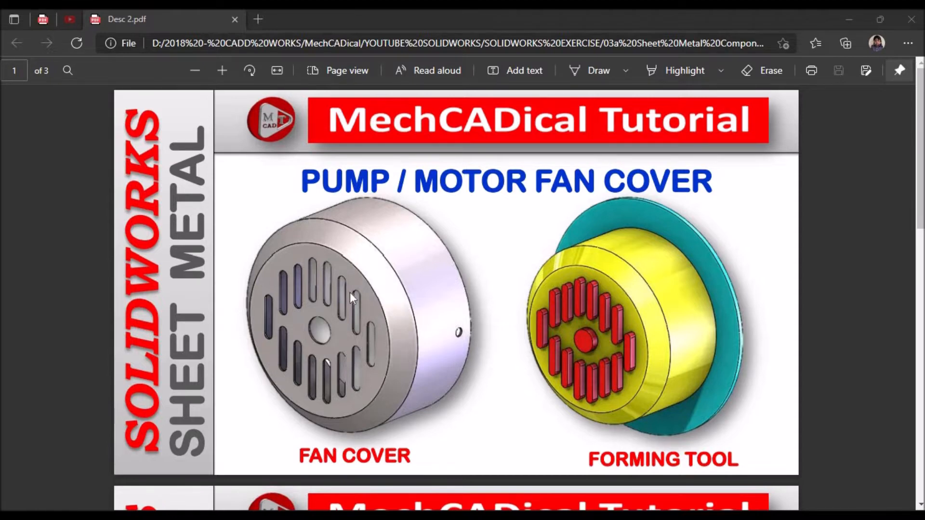
{"action": "mouse_move", "coordinate": [384, 295]}
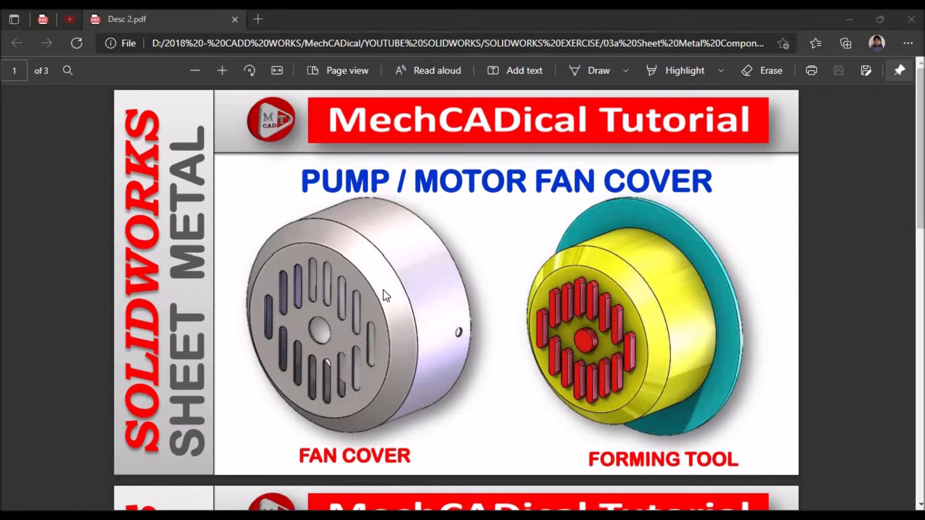
{"action": "mouse_move", "coordinate": [414, 297]}
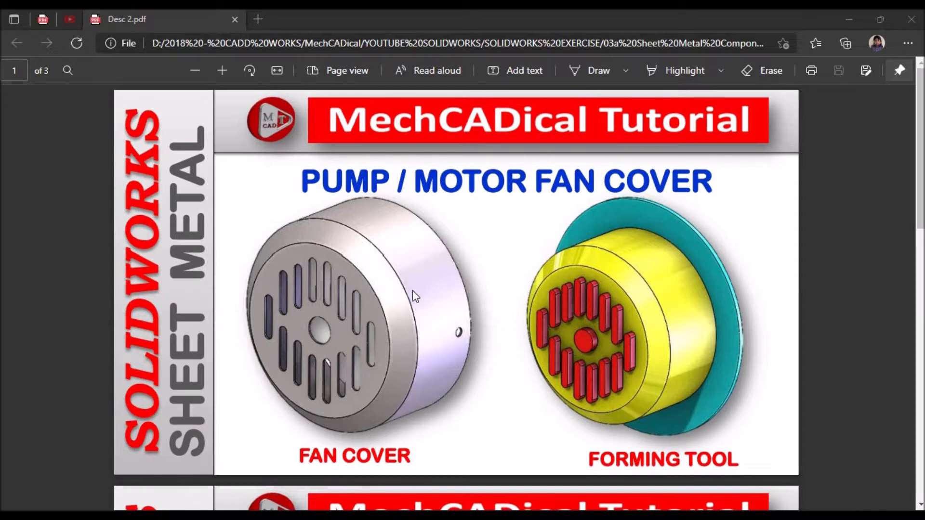
{"action": "mouse_move", "coordinate": [699, 419]}
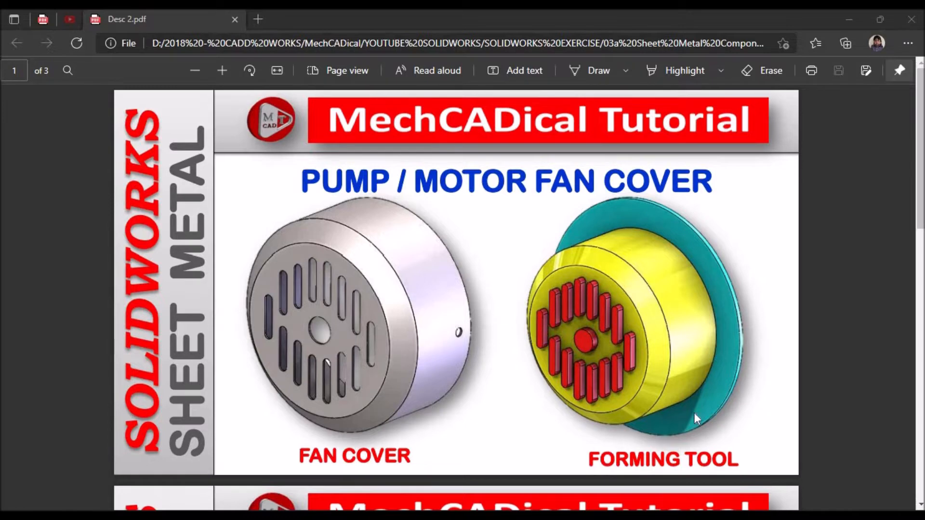
{"action": "mouse_move", "coordinate": [358, 336]}
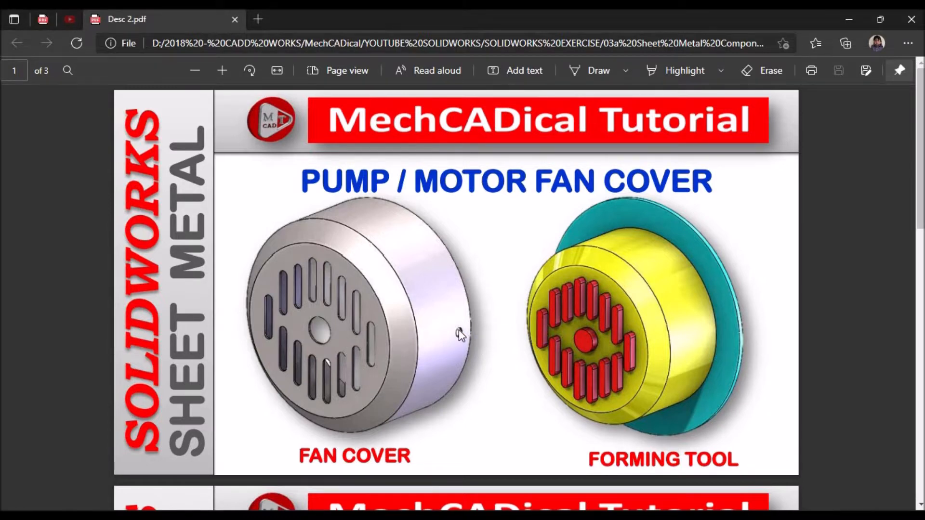
- Scroll the reference PDF down past the fan cover dimensions to the slot dimensions page
{"action": "scroll", "scroll_direction": "down", "scroll_amount": 3}
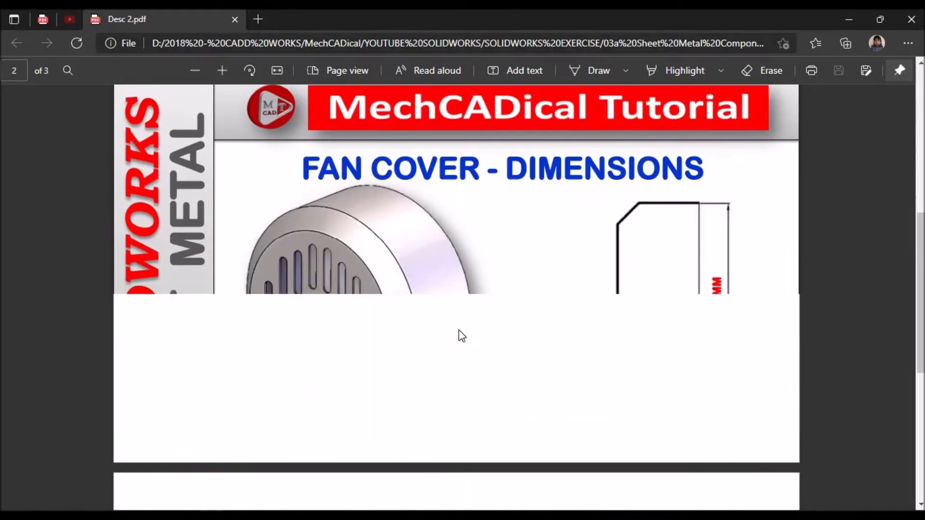
{"action": "scroll", "scroll_direction": "down", "scroll_amount": 3}
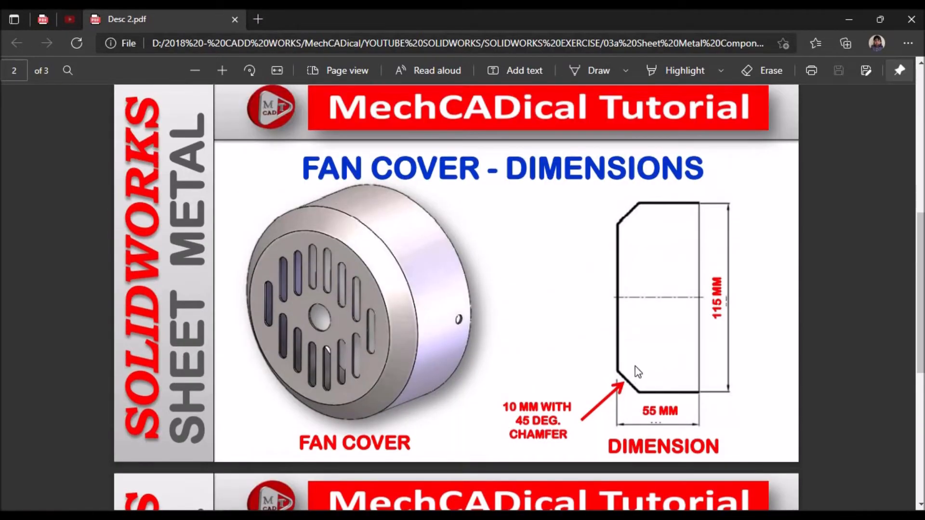
{"action": "mouse_move", "coordinate": [731, 325]}
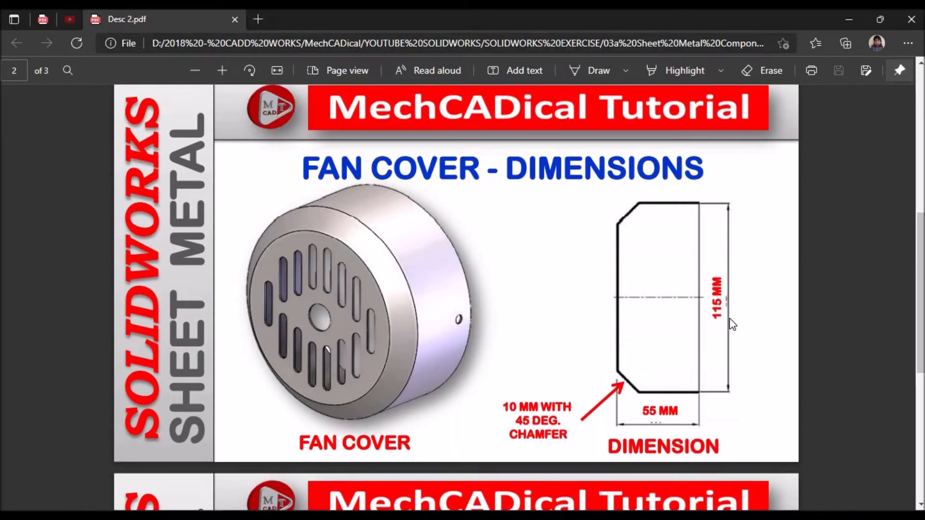
{"action": "mouse_move", "coordinate": [656, 422]}
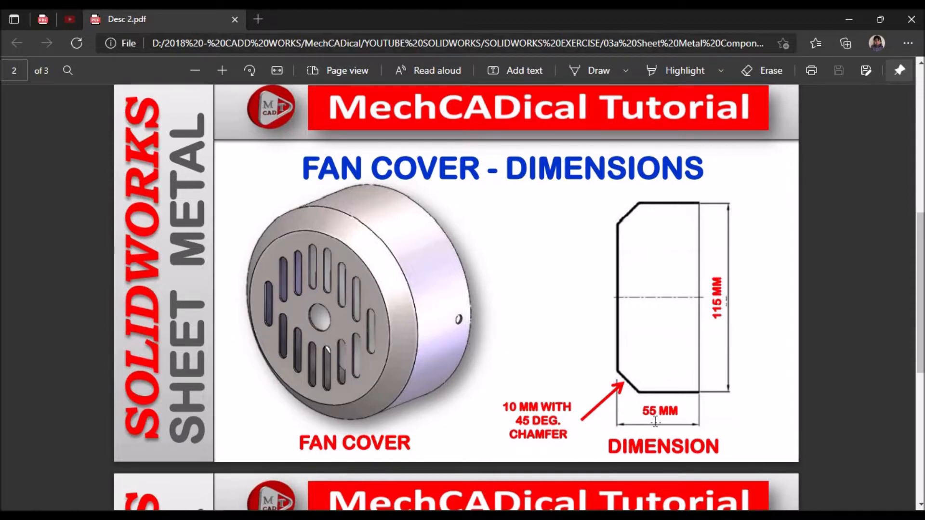
{"action": "mouse_move", "coordinate": [432, 394]}
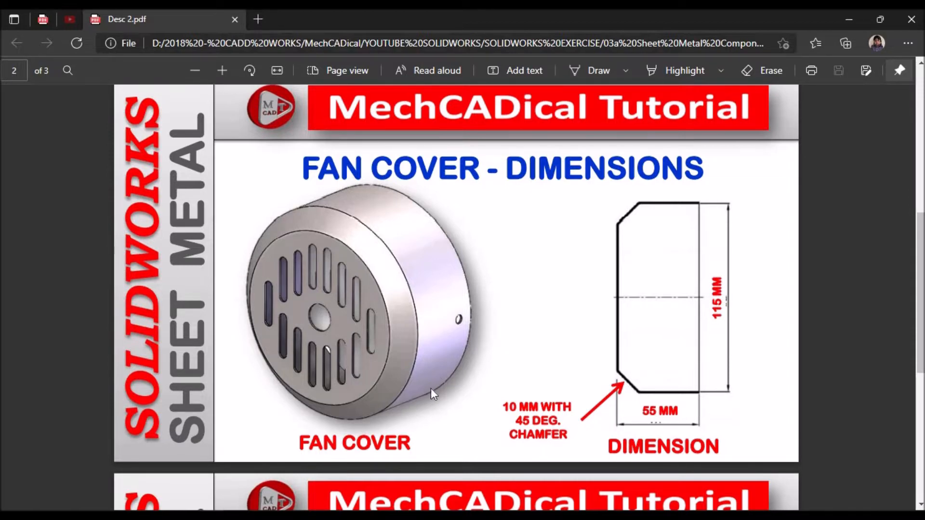
{"action": "scroll", "scroll_direction": "down", "scroll_amount": 3}
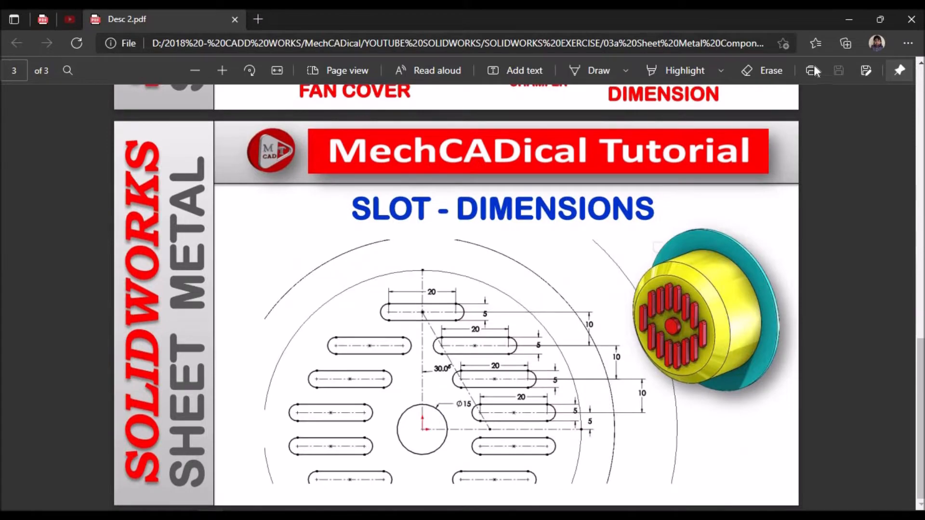
{"action": "mouse_move", "coordinate": [848, 19]}
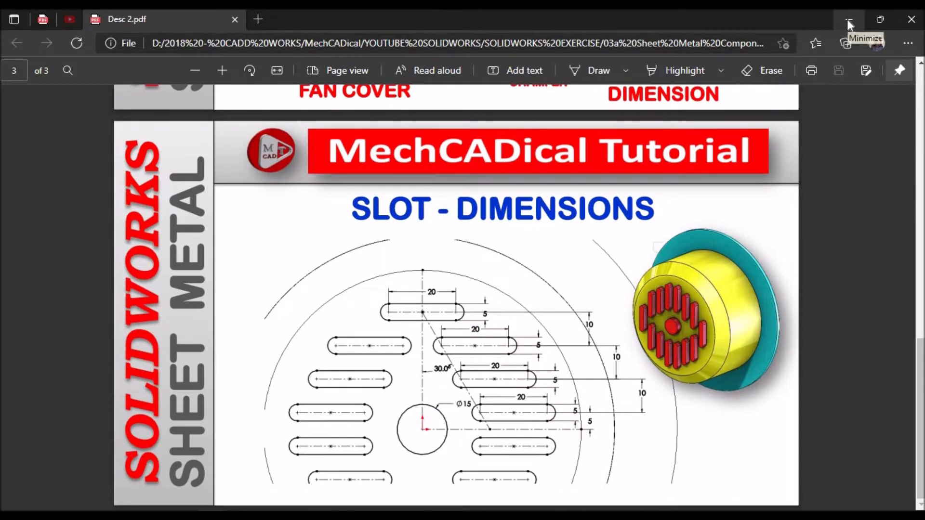
{"action": "left_click", "coordinate": [849, 19]}
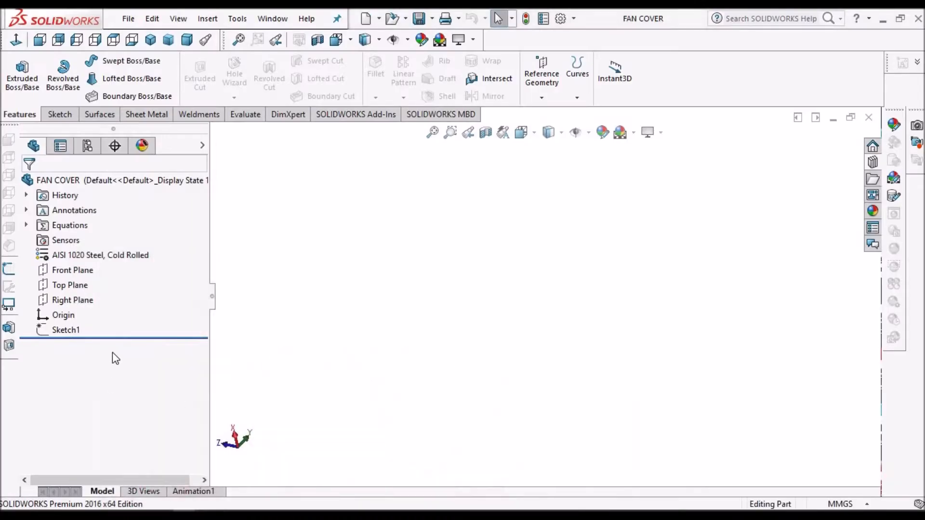
{"action": "left_click", "coordinate": [65, 329]}
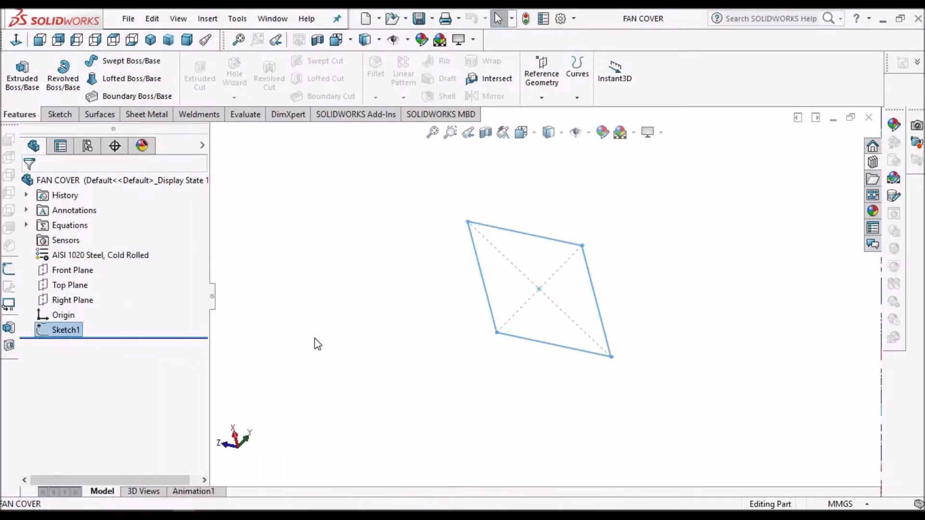
{"action": "left_click", "coordinate": [65, 329]}
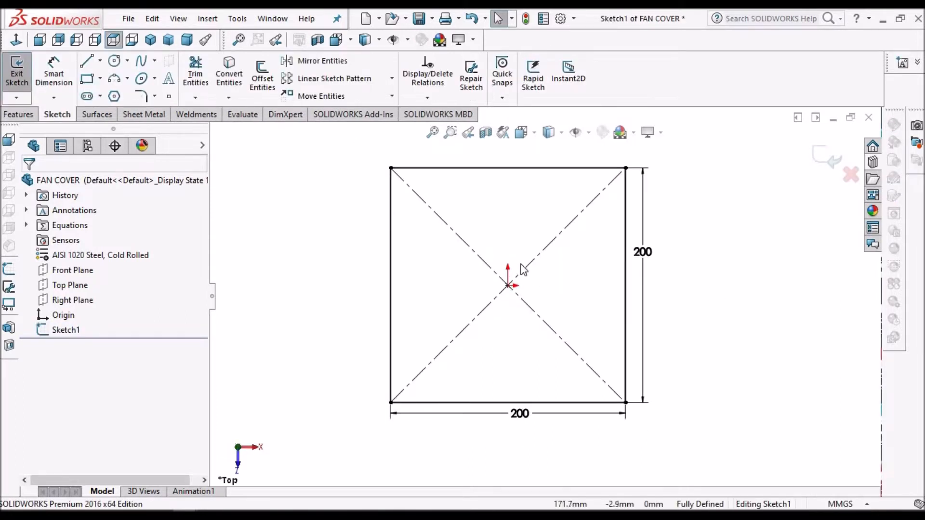
{"action": "mouse_move", "coordinate": [819, 177]}
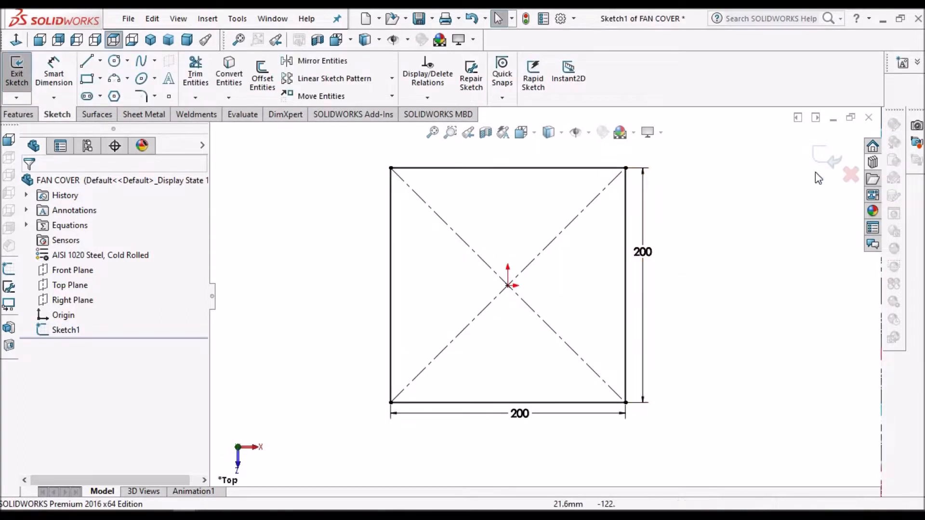
{"action": "mouse_move", "coordinate": [358, 362]}
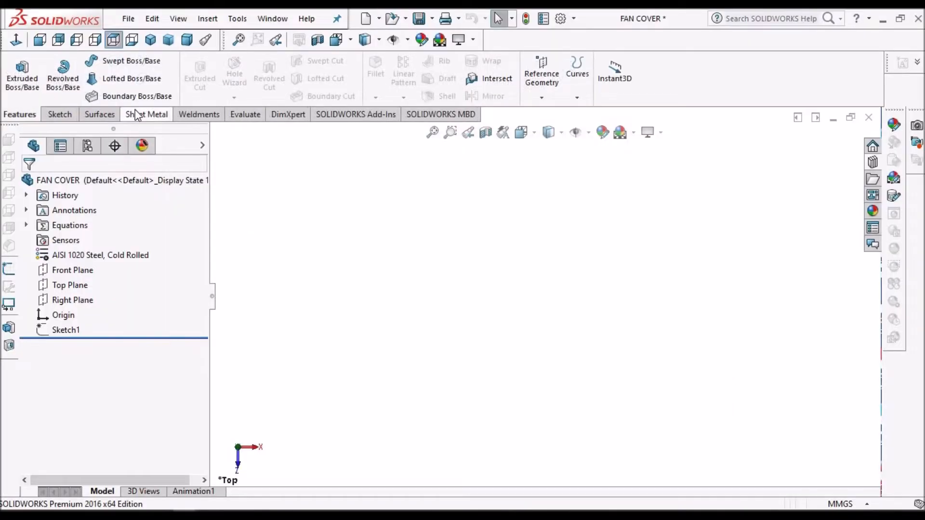
- Create a Base Flange from Sketch1 with 1.0 mm thickness and K-factor 0.4
{"action": "left_click", "coordinate": [147, 115]}
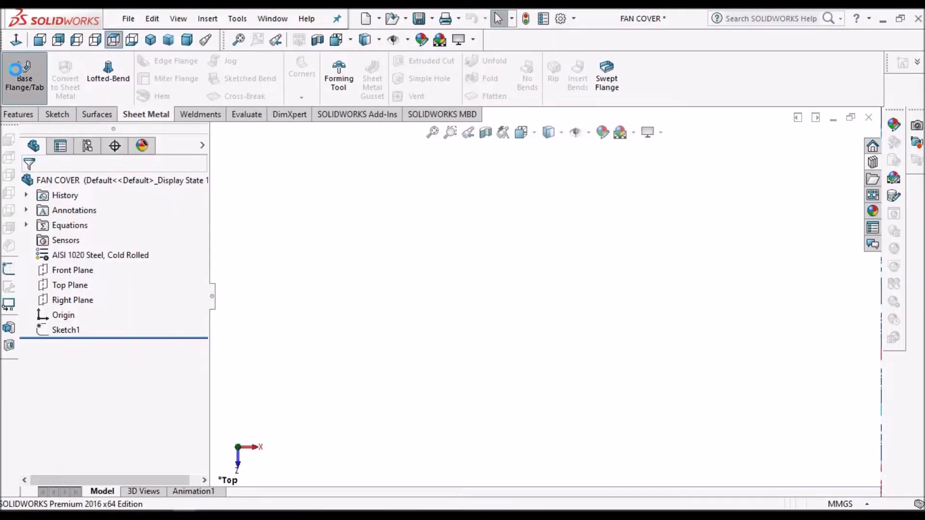
{"action": "left_click", "coordinate": [24, 77]}
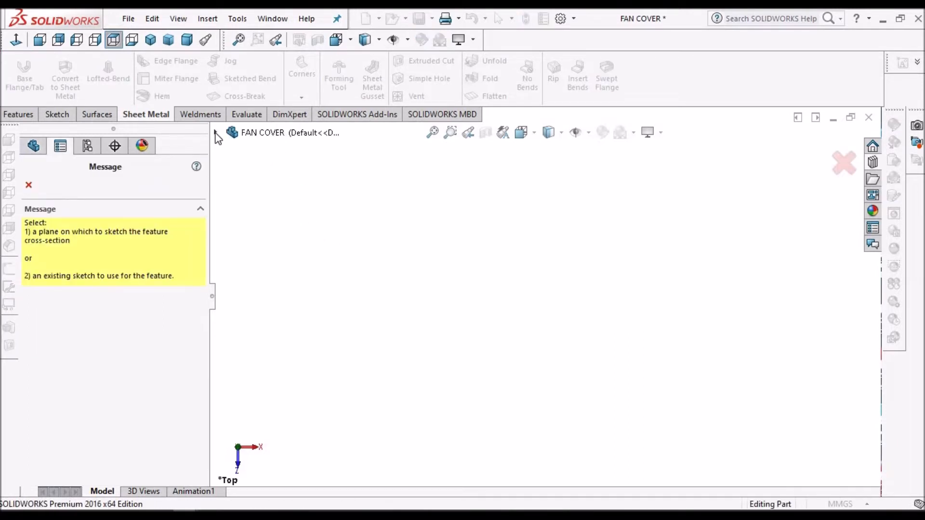
{"action": "left_click", "coordinate": [269, 282]}
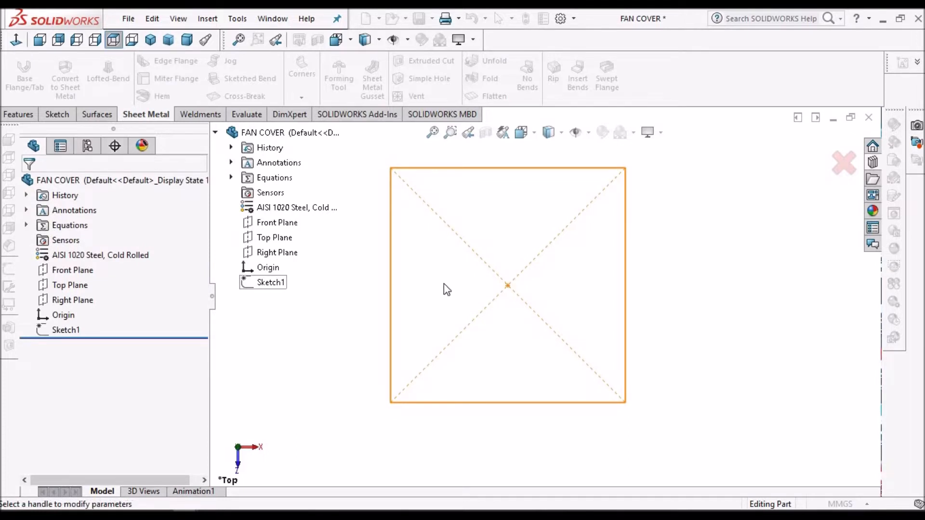
{"action": "left_click", "coordinate": [23, 75]}
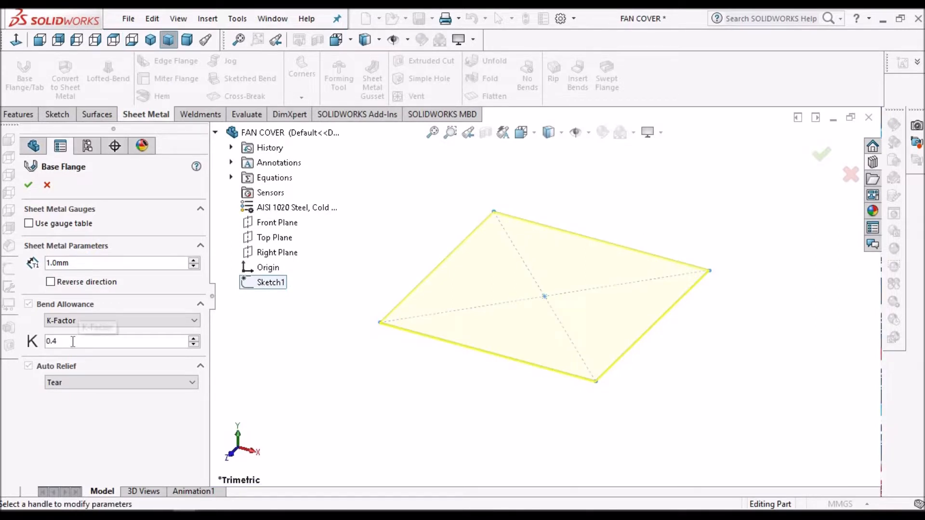
{"action": "left_click", "coordinate": [28, 185]}
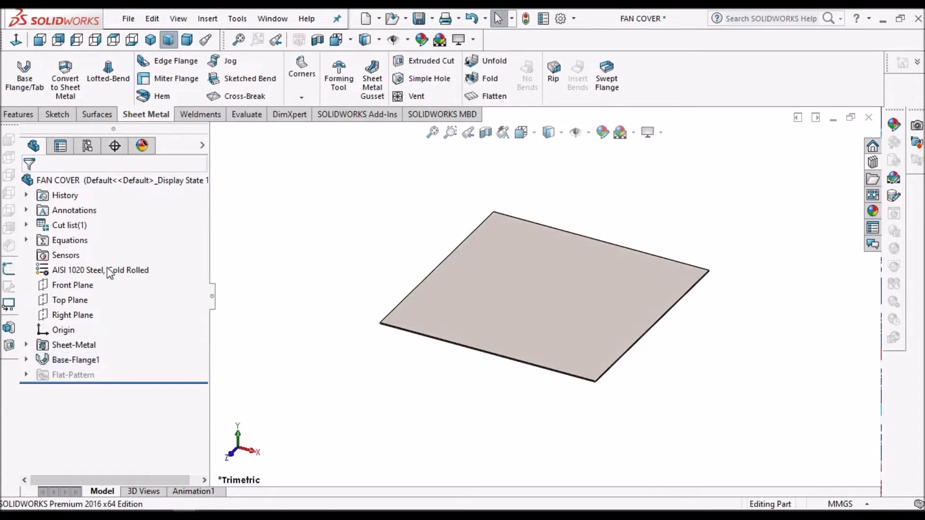
- Assign AISI 1020 Steel, Cold Rolled to the FAN COVER part and close the material library
{"action": "right_click", "coordinate": [100, 270]}
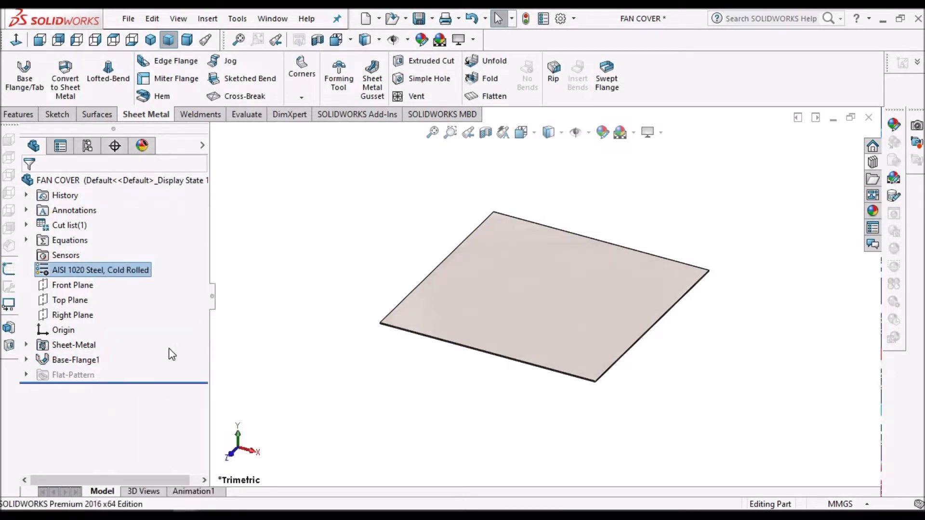
{"action": "double_click", "coordinate": [100, 270]}
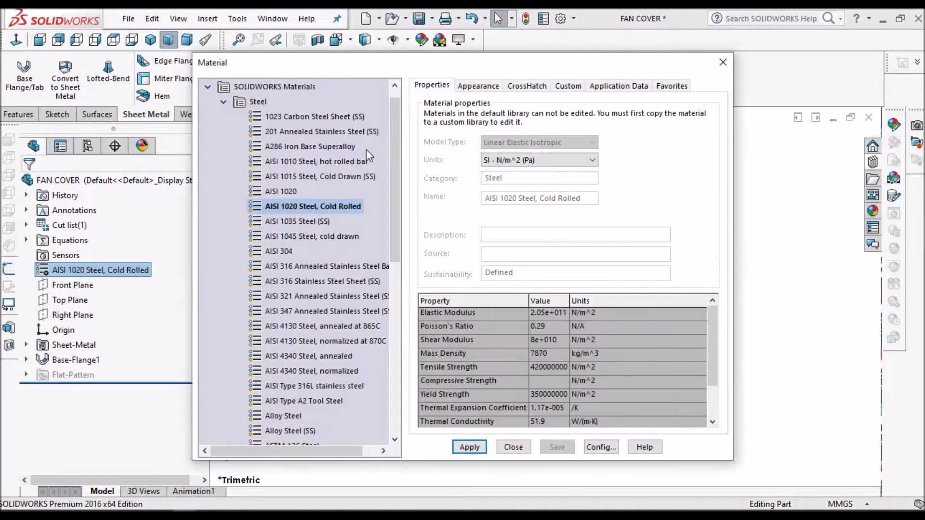
{"action": "scroll", "scroll_direction": "down", "scroll_amount": 3}
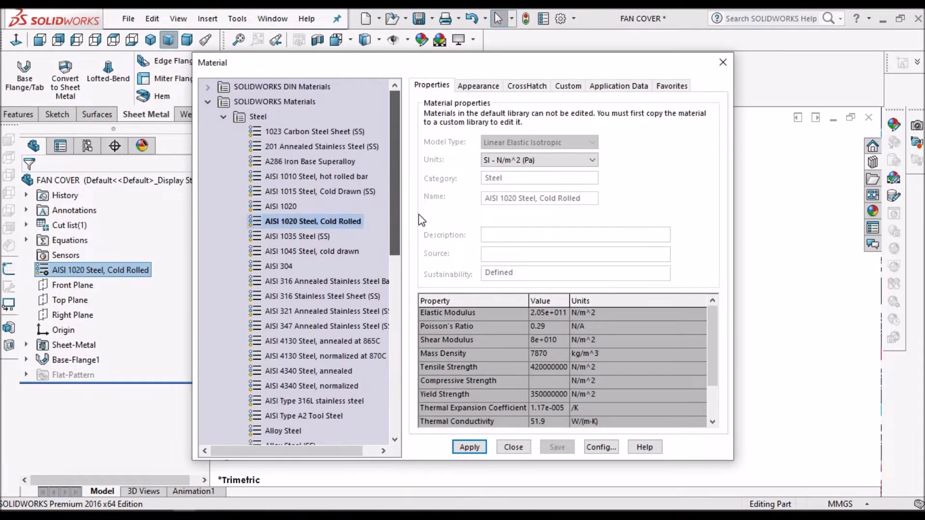
{"action": "mouse_move", "coordinate": [219, 264]}
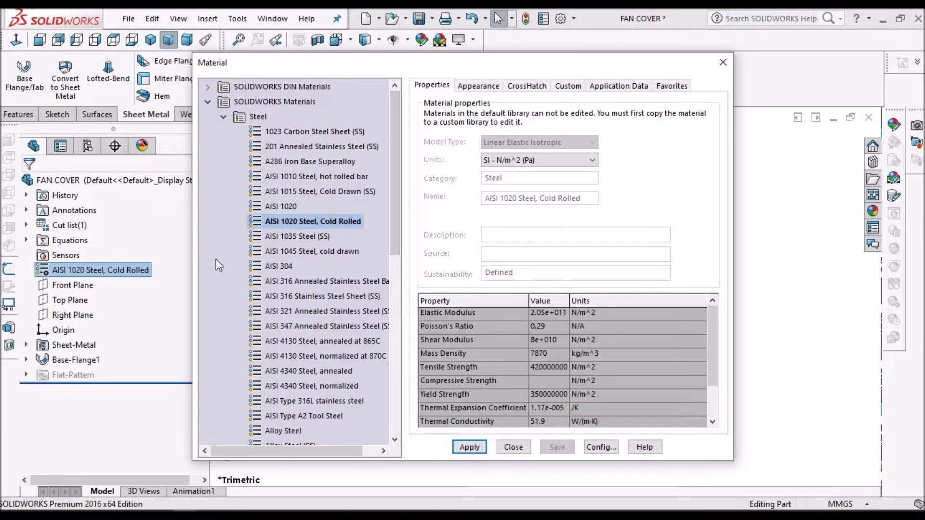
{"action": "mouse_move", "coordinate": [489, 425]}
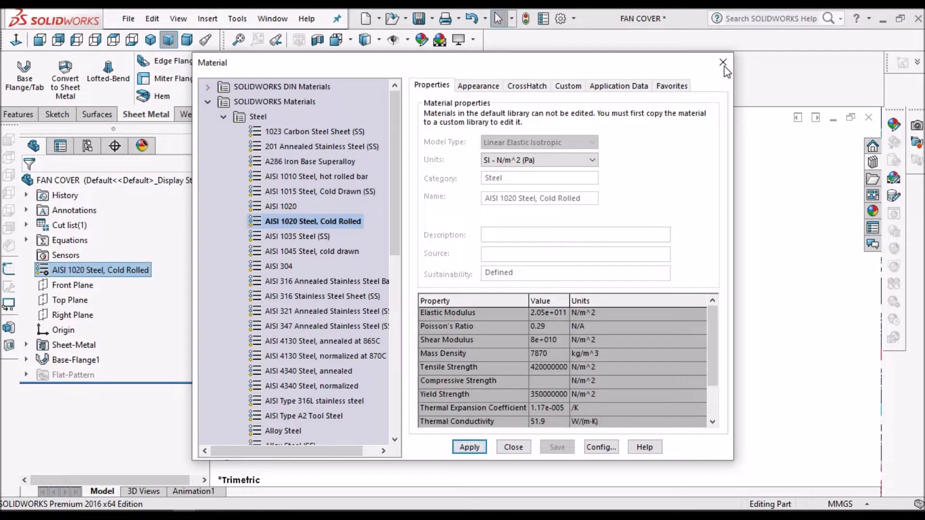
{"action": "left_click", "coordinate": [723, 62]}
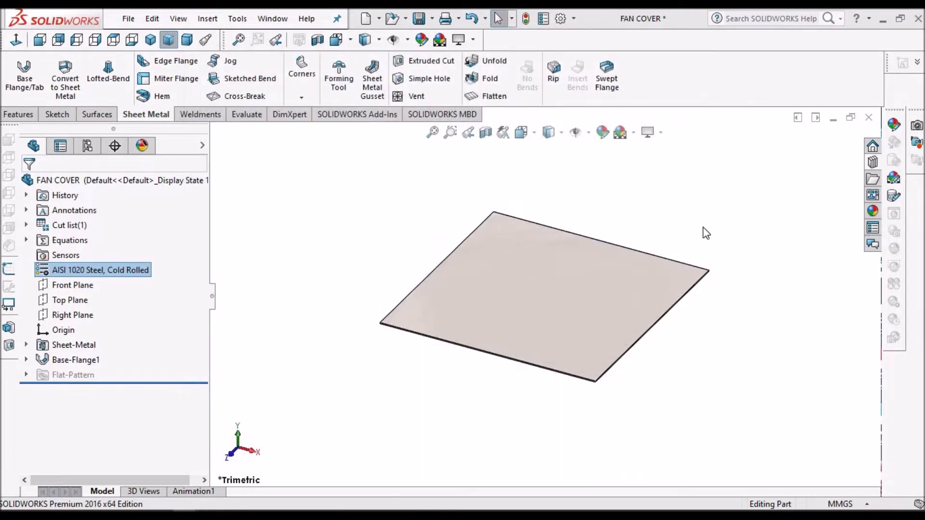
{"action": "mouse_move", "coordinate": [273, 22]}
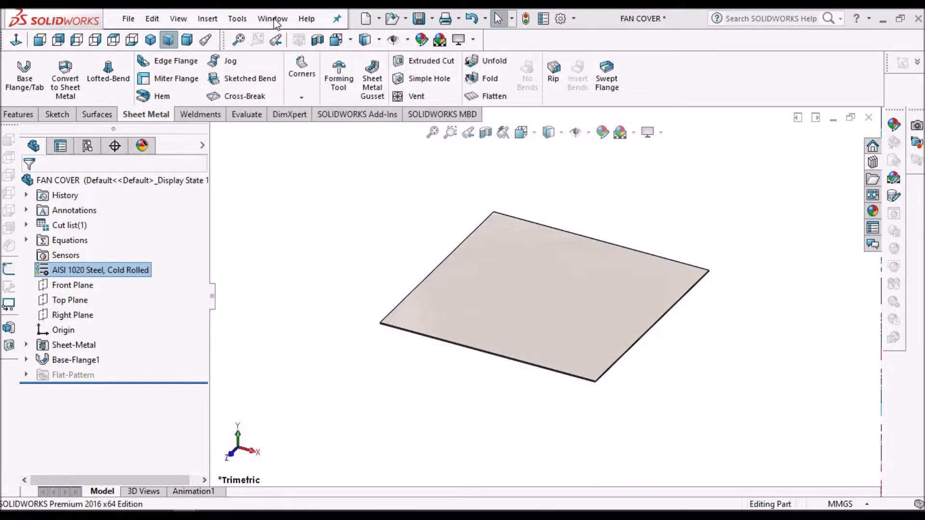
- Switch via the Window menu to the open PUMP FAN COVER DEMO part
{"action": "left_click", "coordinate": [272, 18]}
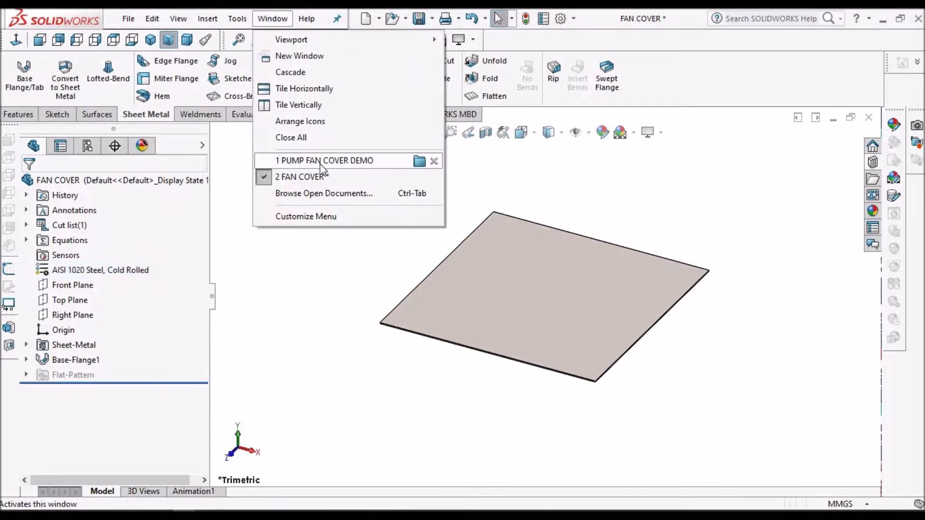
{"action": "left_click", "coordinate": [325, 161]}
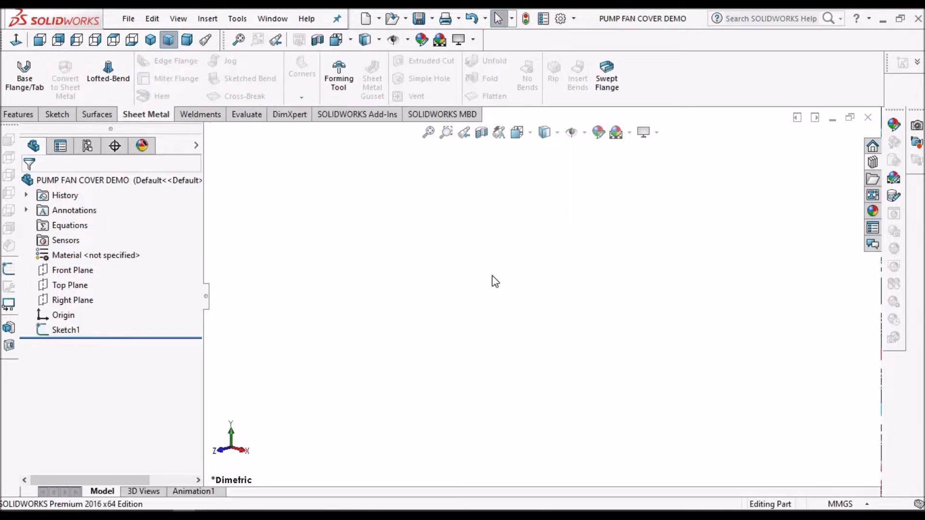
{"action": "left_click", "coordinate": [186, 40]}
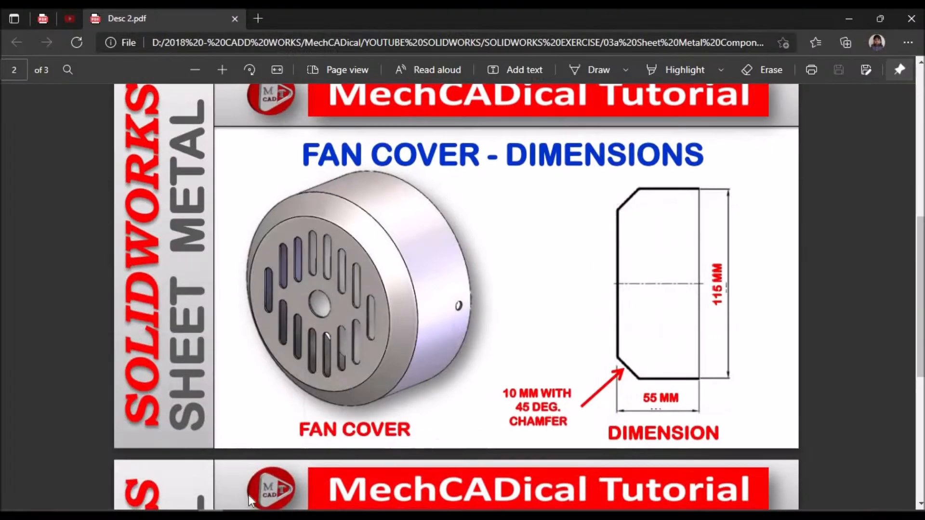
{"action": "mouse_move", "coordinate": [686, 357]}
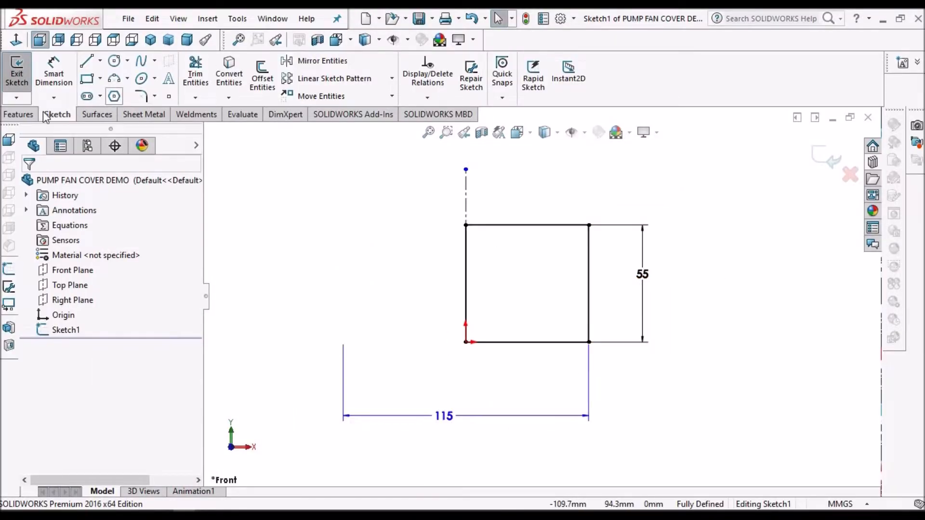
- Revolve Sketch1's 115 by 55 profile about its centerline into the solid Revolve1
{"action": "left_click", "coordinate": [19, 114]}
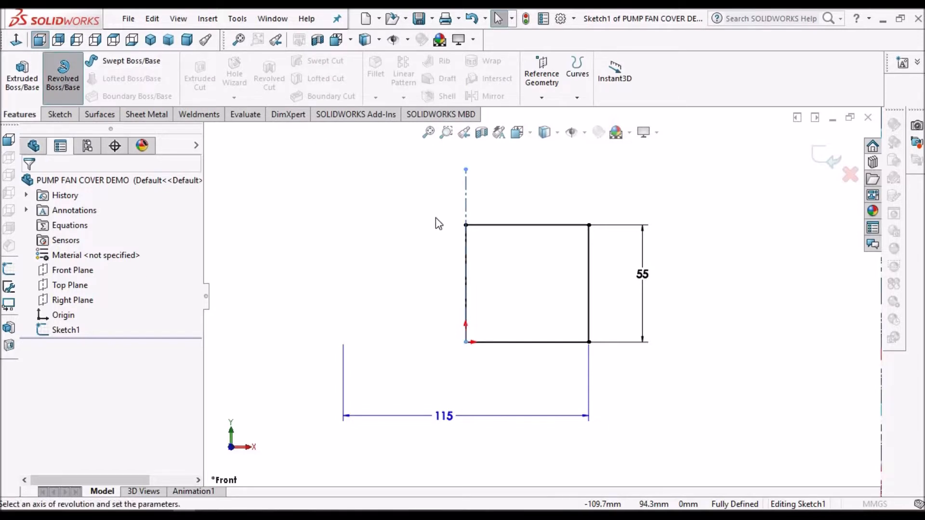
{"action": "left_click", "coordinate": [63, 77]}
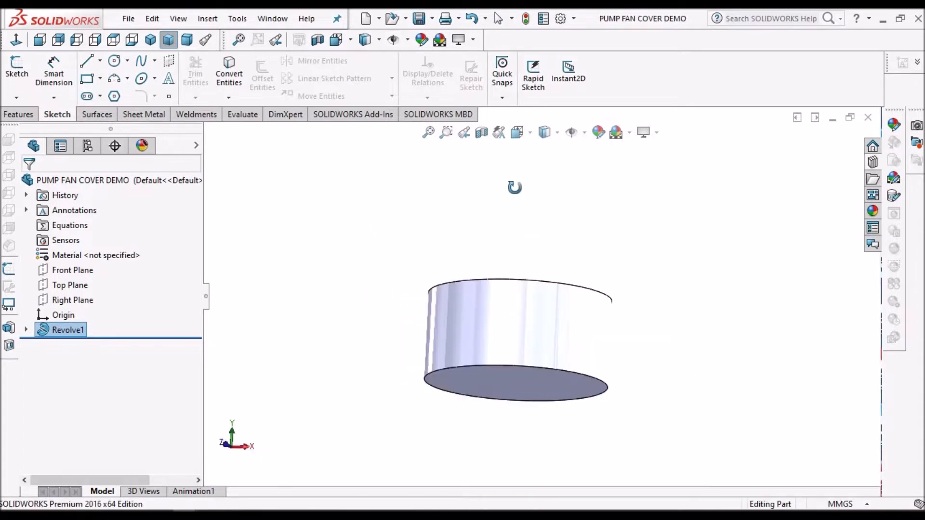
{"action": "left_click", "coordinate": [19, 114]}
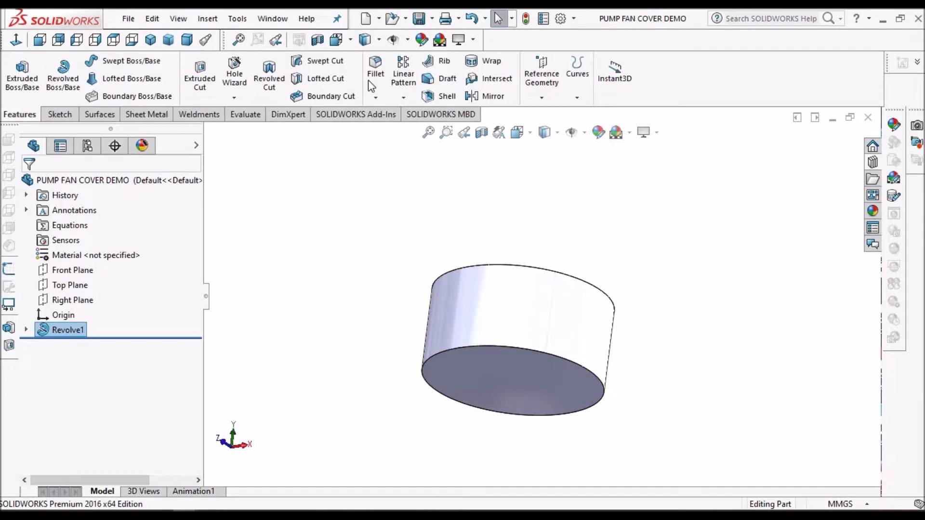
- Chamfer the cylinder's bottom circular edge 10 mm at 45°
{"action": "left_click", "coordinate": [375, 97]}
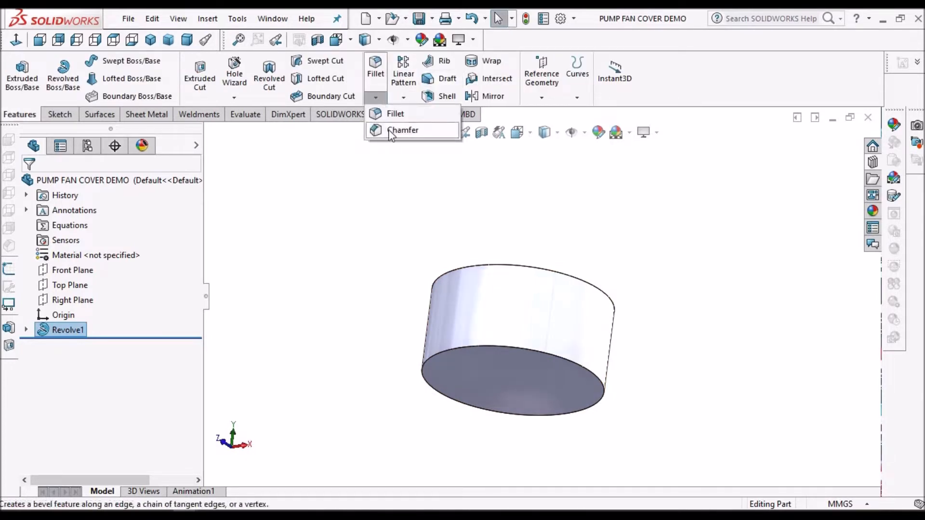
{"action": "left_click", "coordinate": [404, 130]}
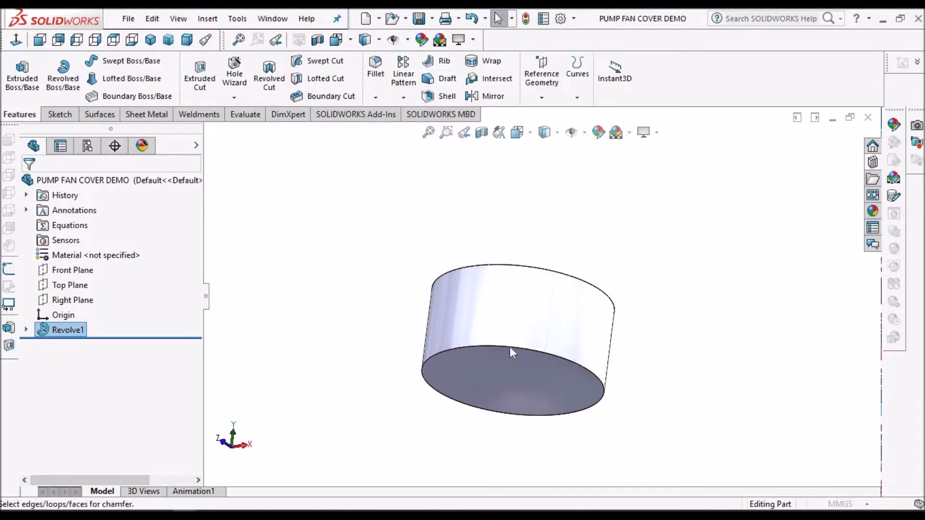
{"action": "left_click", "coordinate": [511, 353]}
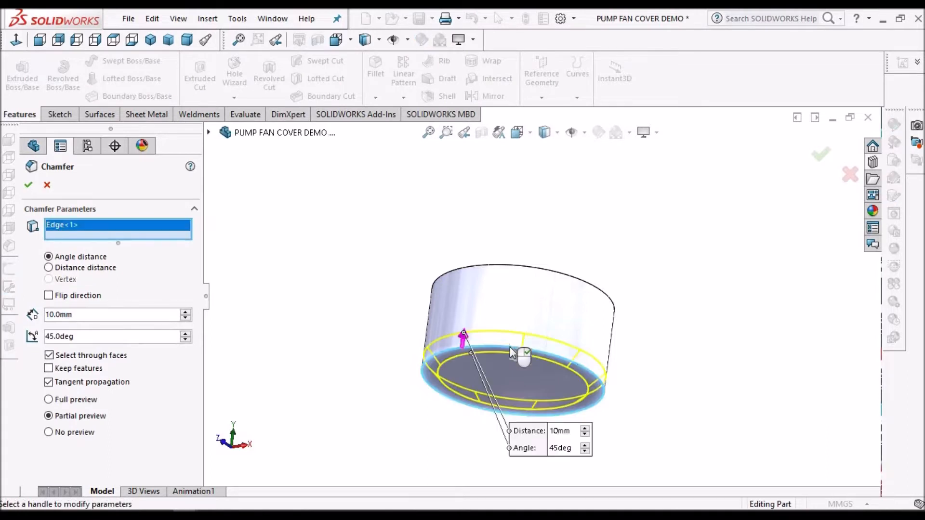
{"action": "mouse_move", "coordinate": [555, 392]}
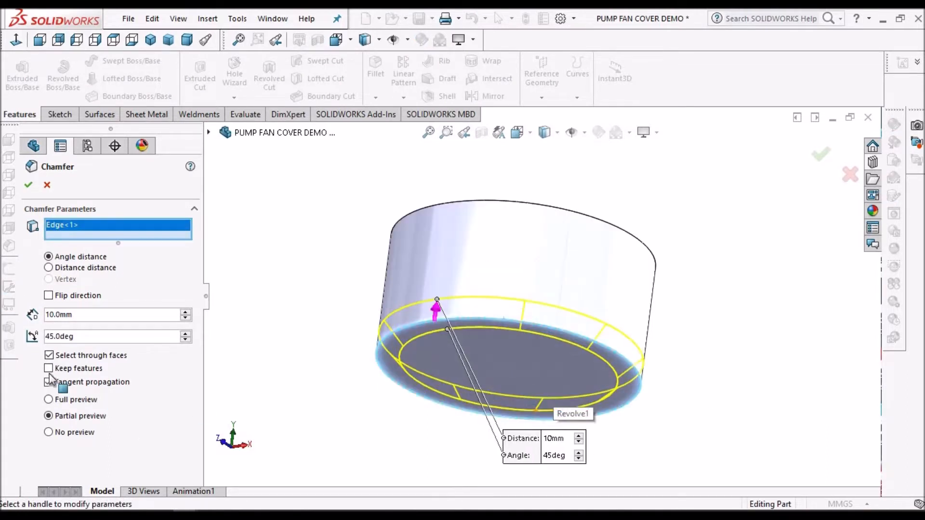
{"action": "left_click", "coordinate": [49, 381]}
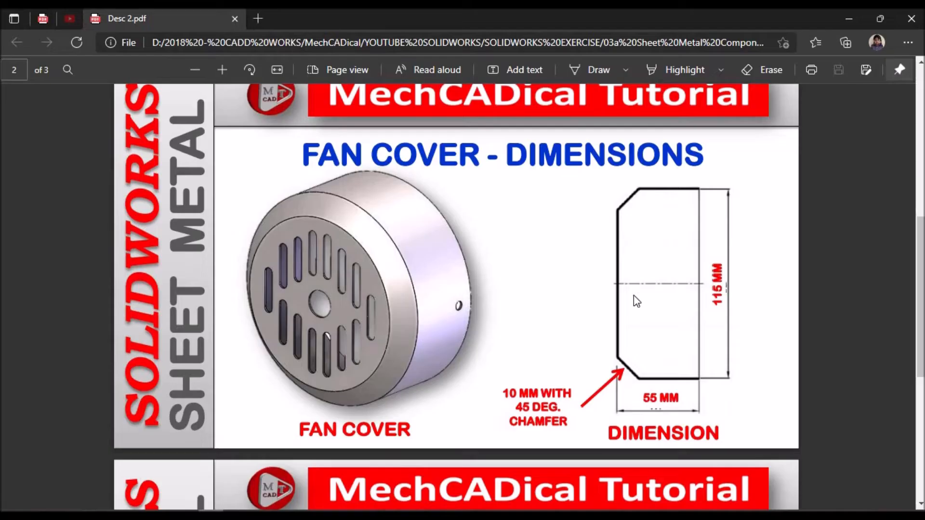
- Scroll the reference PDF to page 3, the slot dimensions drawing
{"action": "scroll", "scroll_direction": "down", "scroll_amount": 3}
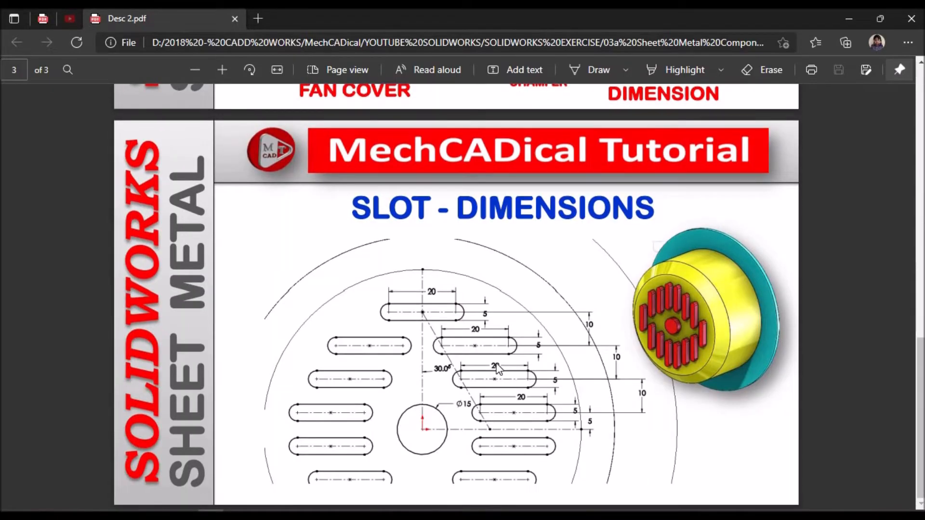
{"action": "mouse_move", "coordinate": [464, 359]}
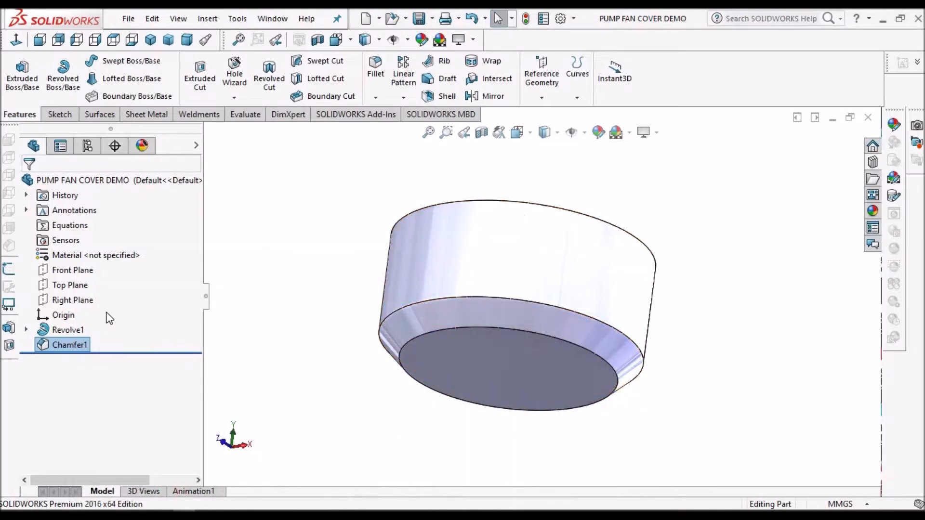
- Start a sketch on the cylinder's bottom face with vertical and horizontal centerlines from the origin
{"action": "left_click", "coordinate": [67, 330]}
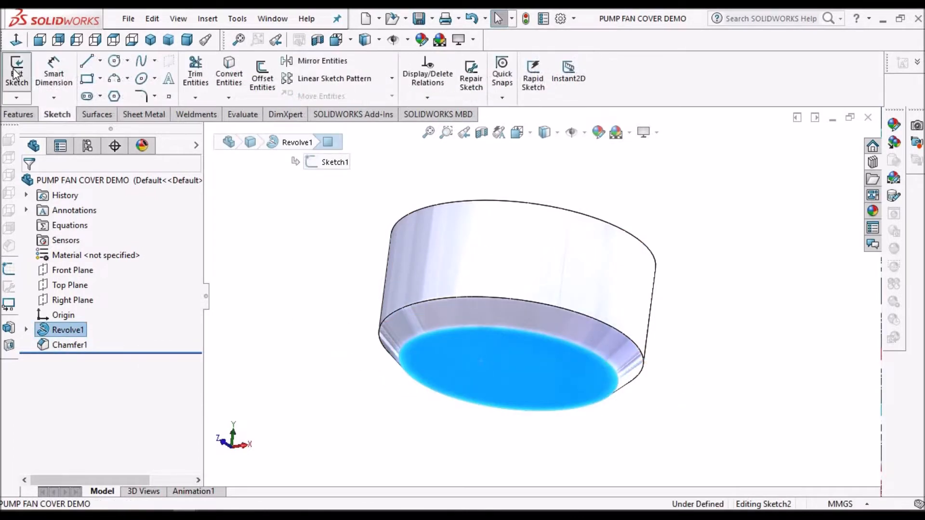
{"action": "left_click", "coordinate": [16, 71]}
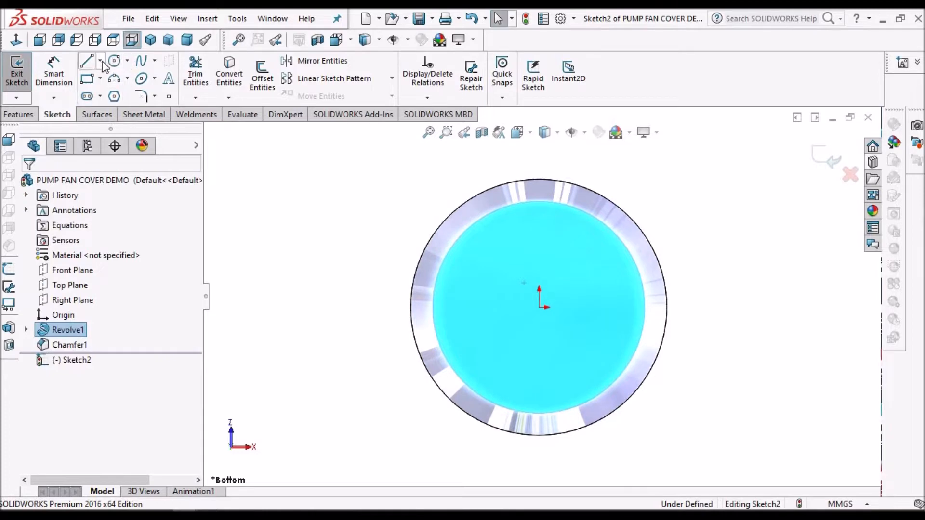
{"action": "mouse_move", "coordinate": [555, 303]}
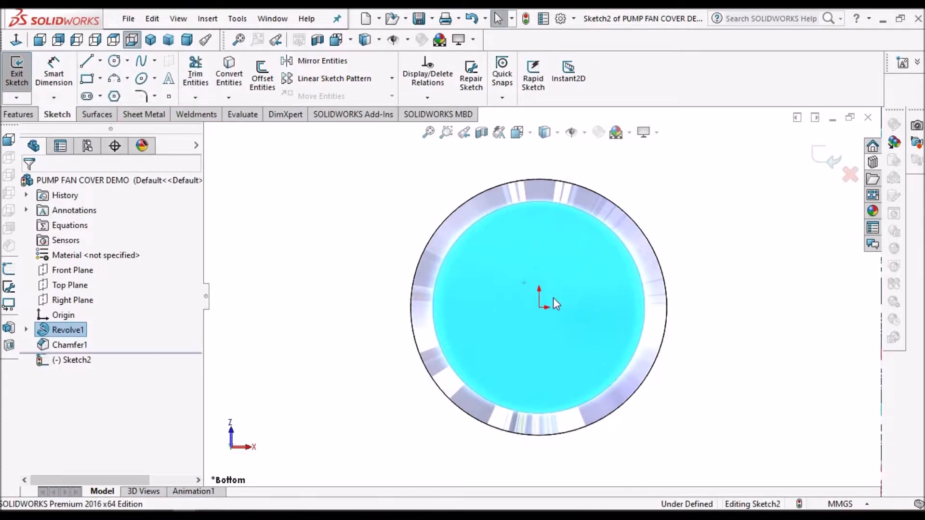
{"action": "left_click", "coordinate": [87, 60]}
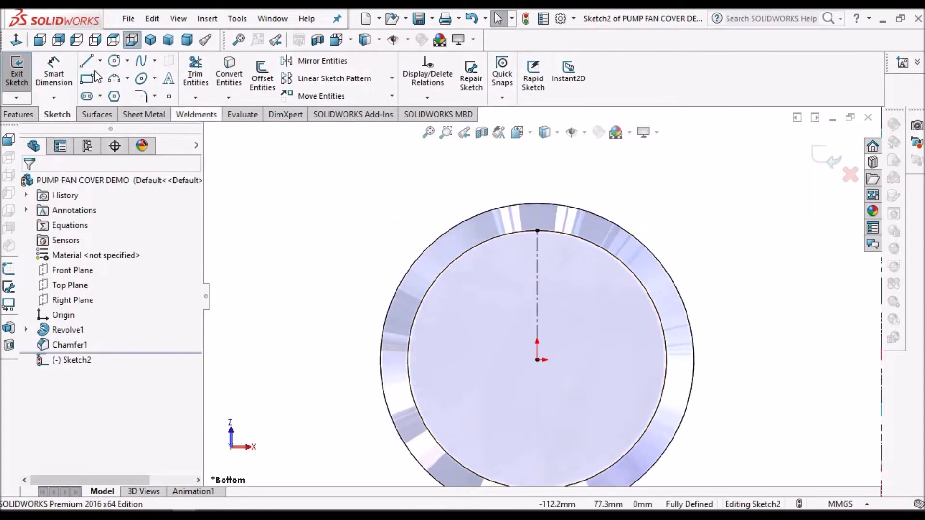
{"action": "mouse_move", "coordinate": [537, 372]}
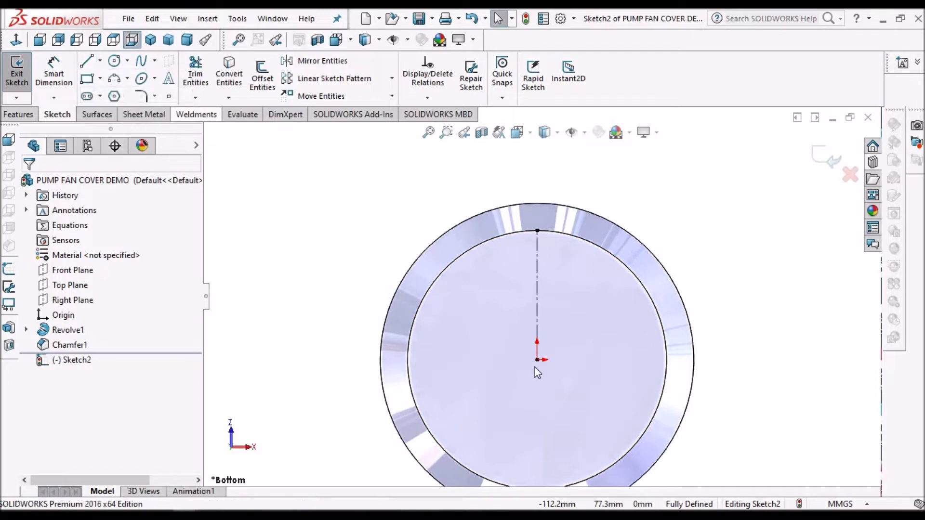
{"action": "left_click", "coordinate": [86, 60]}
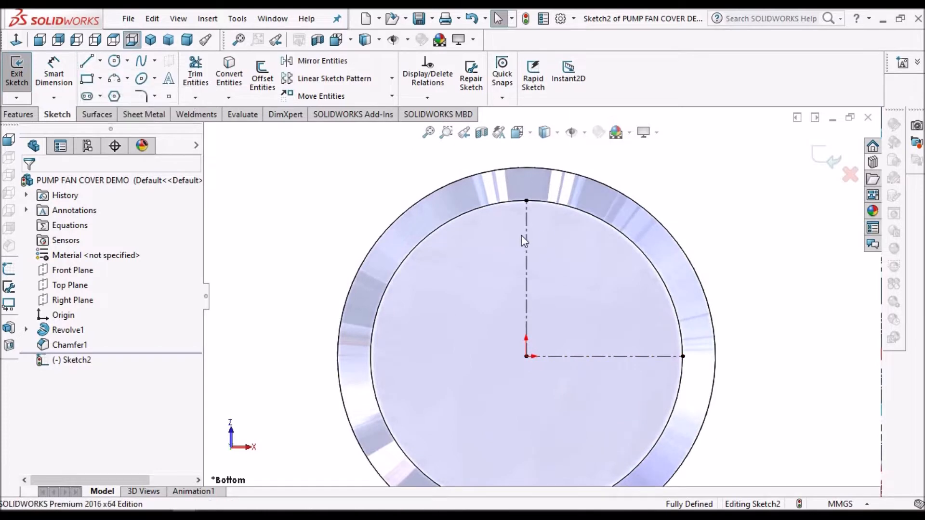
- Add an angled construction line from the centre dimensioned 30° from vertical
{"action": "left_click", "coordinate": [86, 60]}
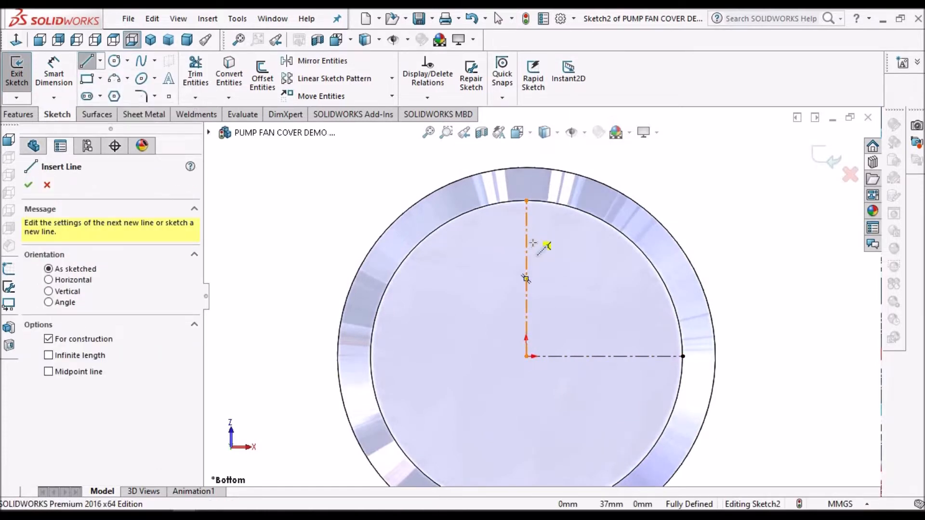
{"action": "left_click", "coordinate": [526, 356]}
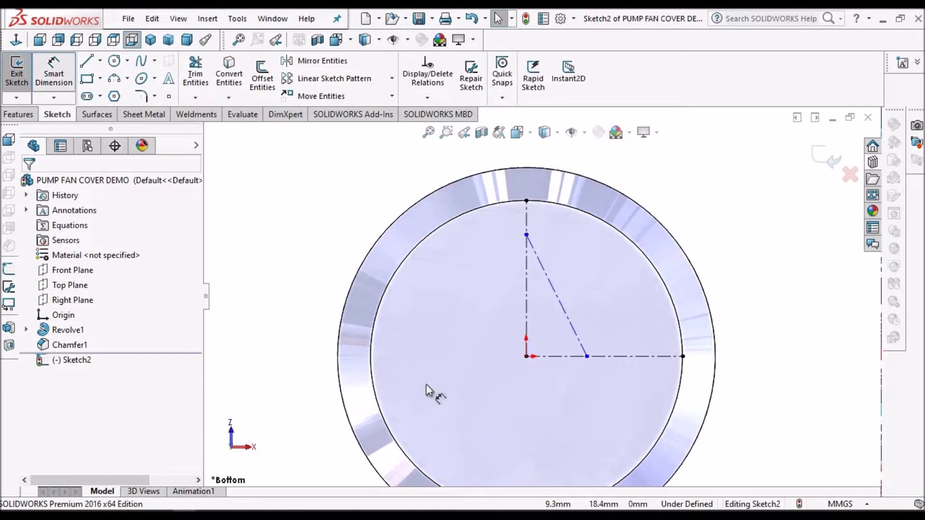
{"action": "left_click", "coordinate": [556, 295]}
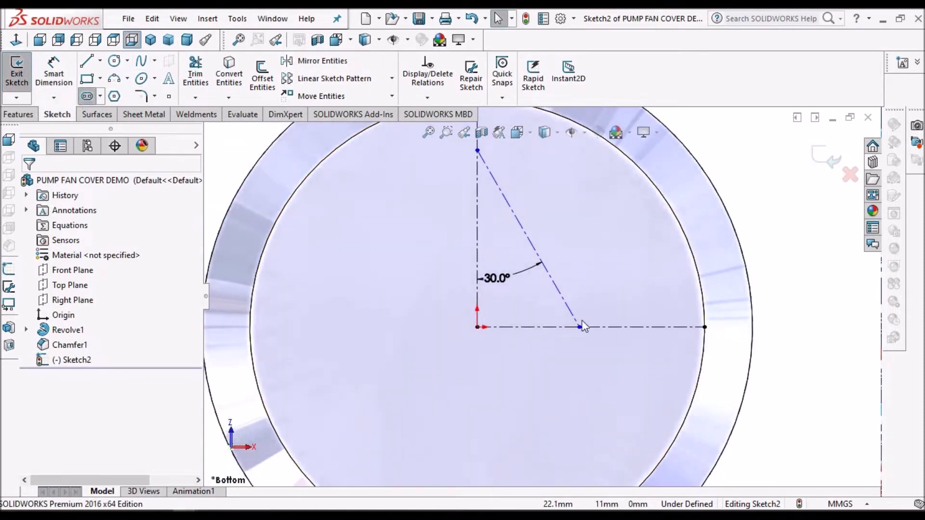
- Draw four straight slots along the 30° line, 20 mm long, 5 mm wide, 10 mm apart
{"action": "left_click", "coordinate": [86, 71]}
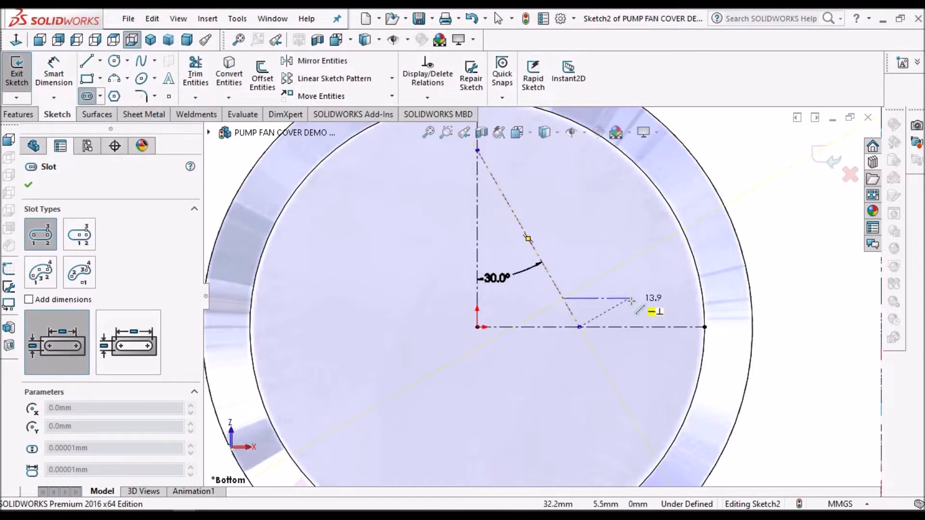
{"action": "left_click", "coordinate": [634, 300]}
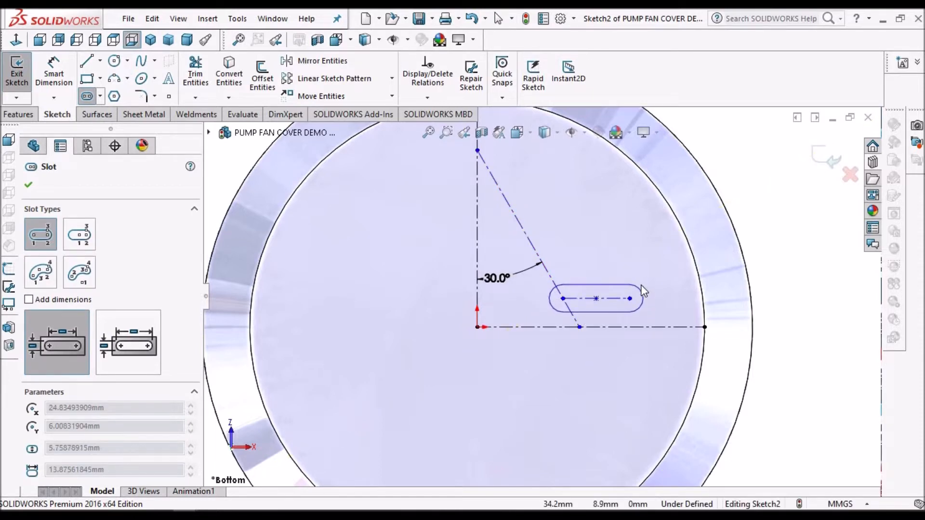
{"action": "left_click", "coordinate": [595, 298]}
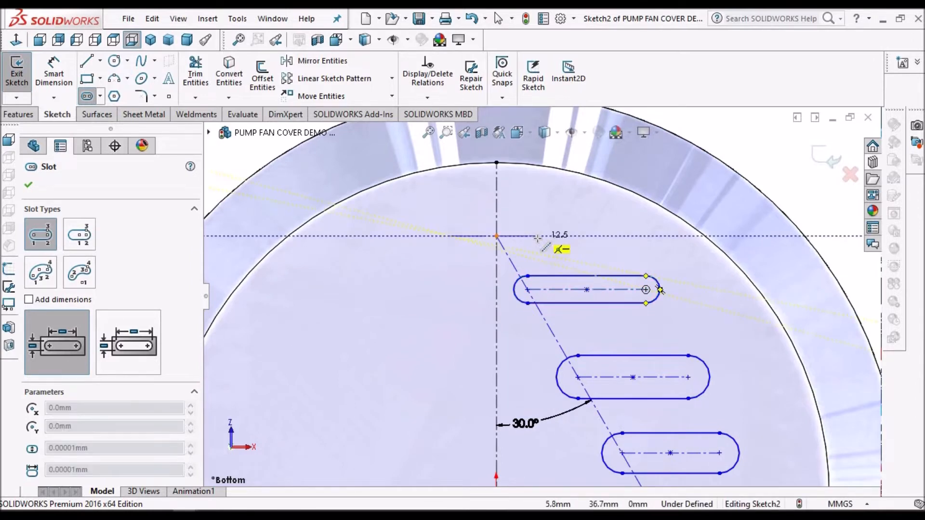
{"action": "left_click_drag", "start_coordinate": [645, 290], "coordinate": [492, 236]}
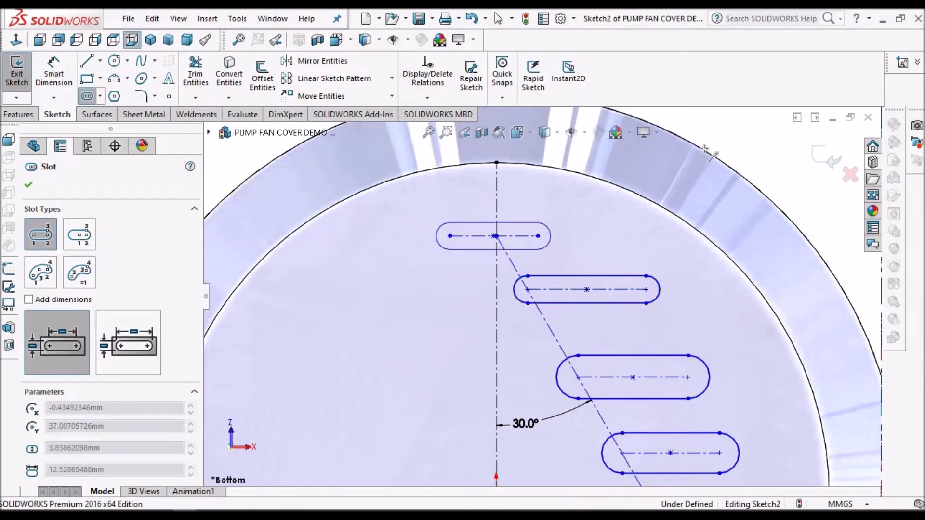
{"action": "right_click", "coordinate": [494, 236]}
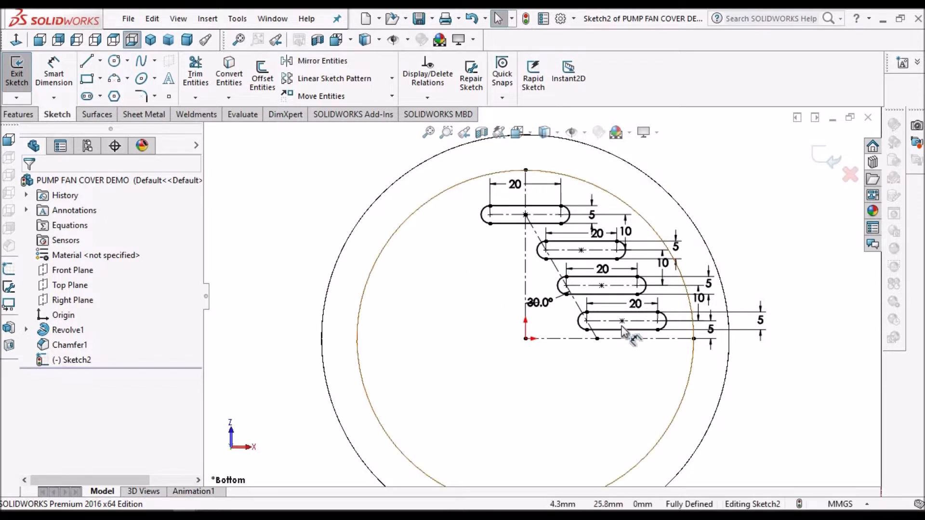
{"action": "mouse_move", "coordinate": [322, 60]}
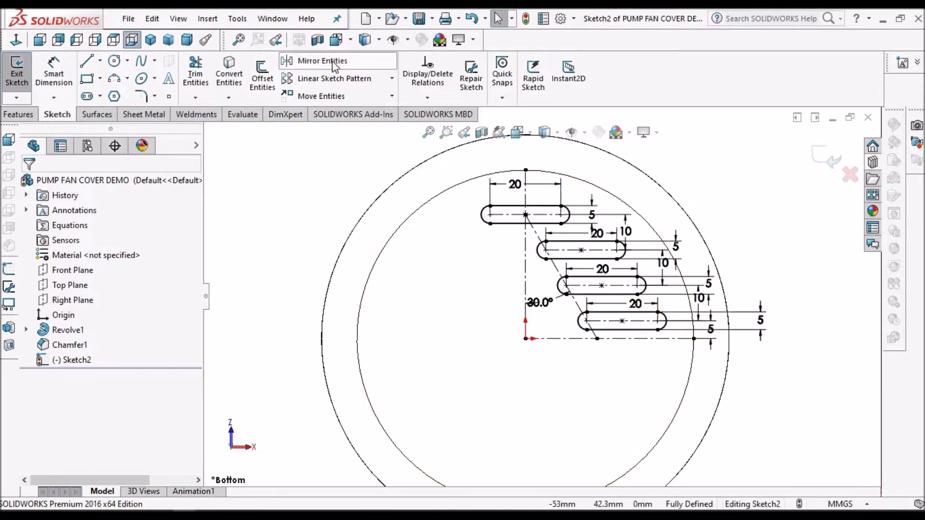
- Mirror the slots about the horizontal centreline, then about vertical Line1, into a full vent ring
{"action": "left_click", "coordinate": [322, 60]}
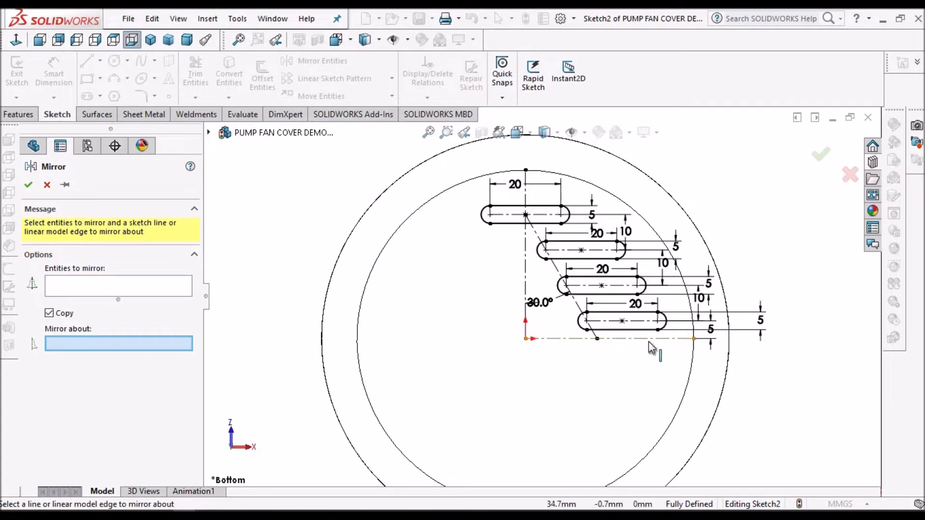
{"action": "left_click", "coordinate": [595, 338]}
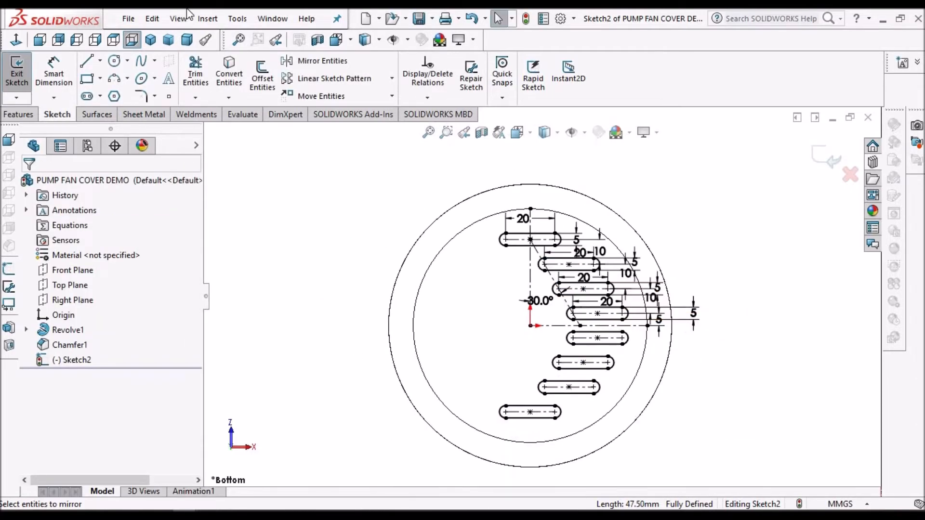
{"action": "left_click", "coordinate": [322, 61]}
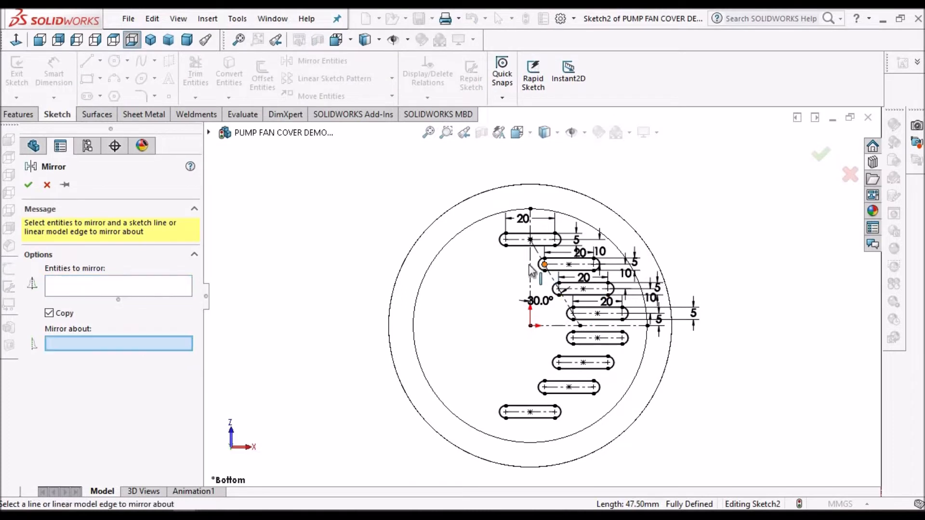
{"action": "left_click", "coordinate": [529, 272]}
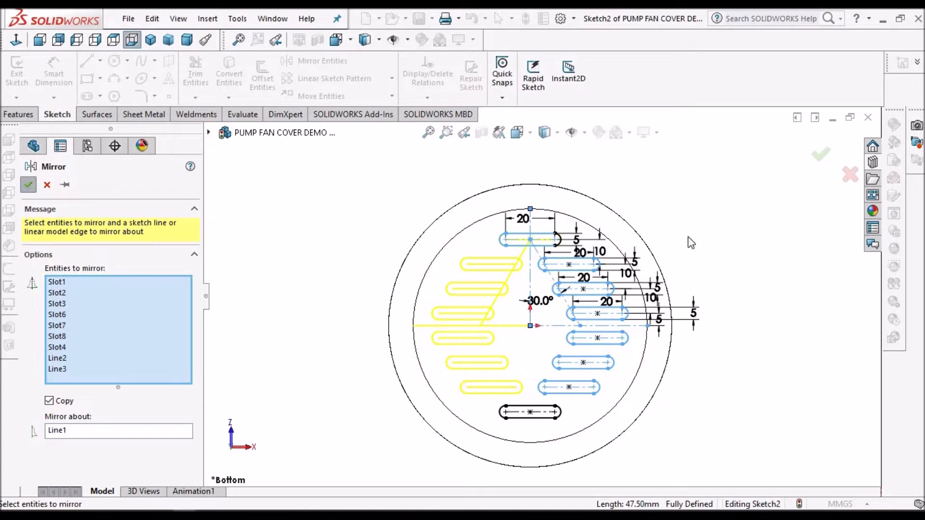
{"action": "left_click", "coordinate": [28, 185]}
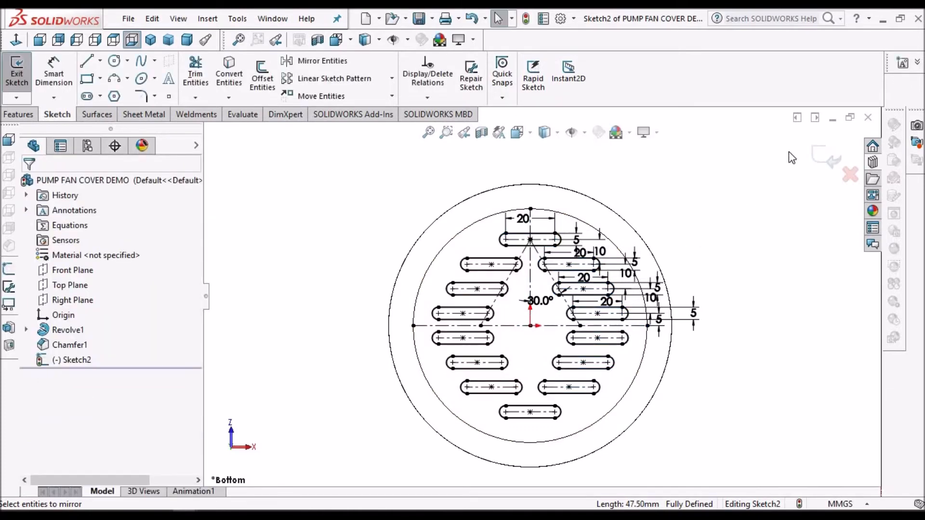
- Boss-extrude the vent-slot sketch Blind 5 mm and show the model shaded
{"action": "left_click", "coordinate": [20, 114]}
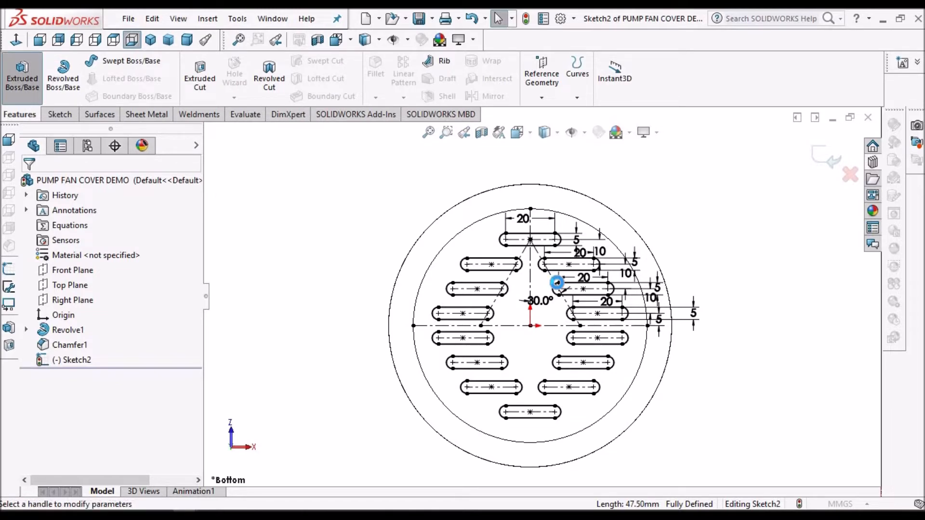
{"action": "left_click", "coordinate": [23, 77]}
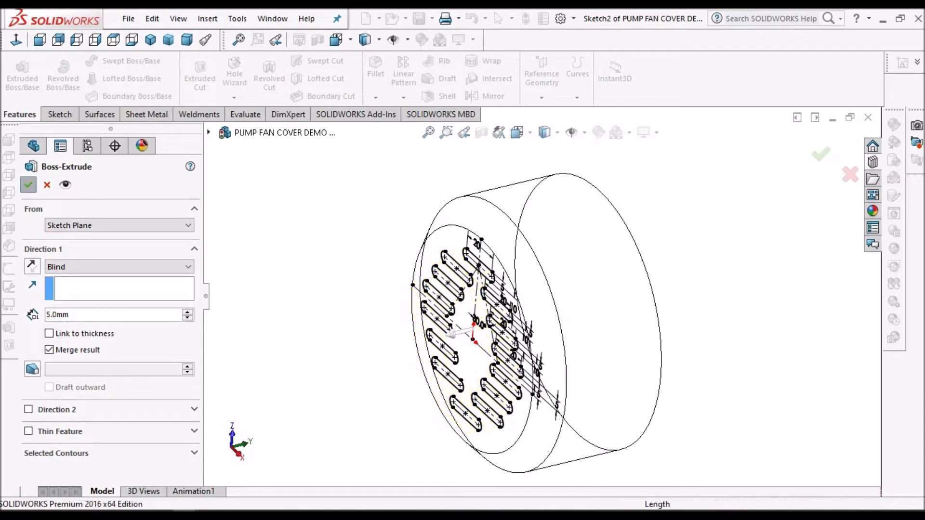
{"action": "left_click", "coordinate": [28, 185]}
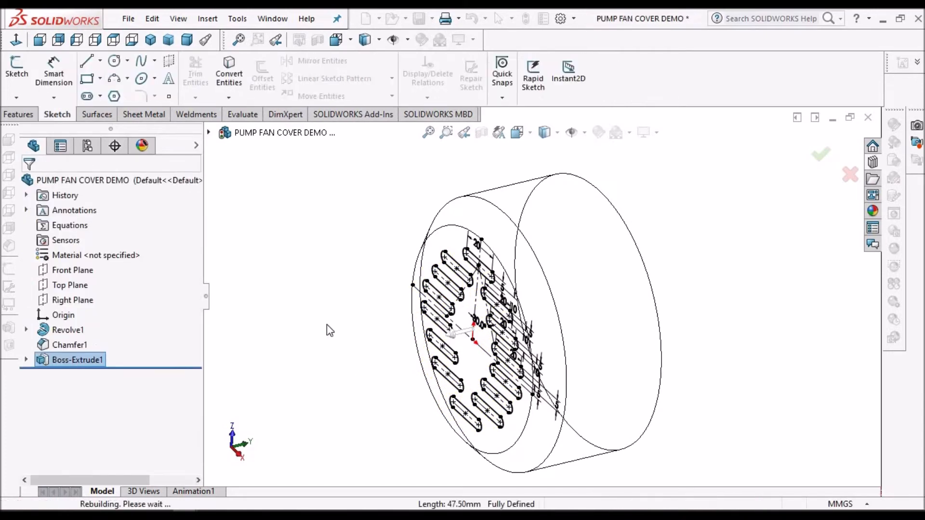
{"action": "left_click", "coordinate": [545, 132]}
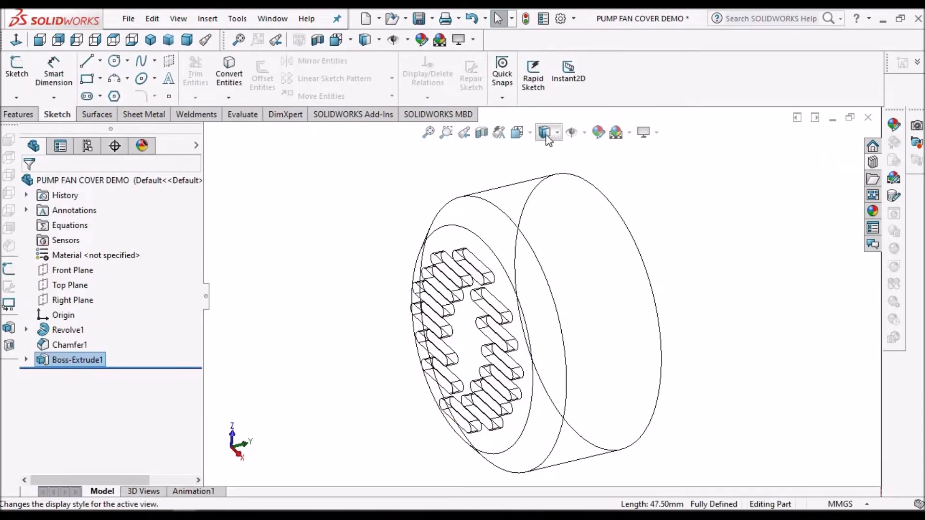
{"action": "left_click", "coordinate": [544, 132]}
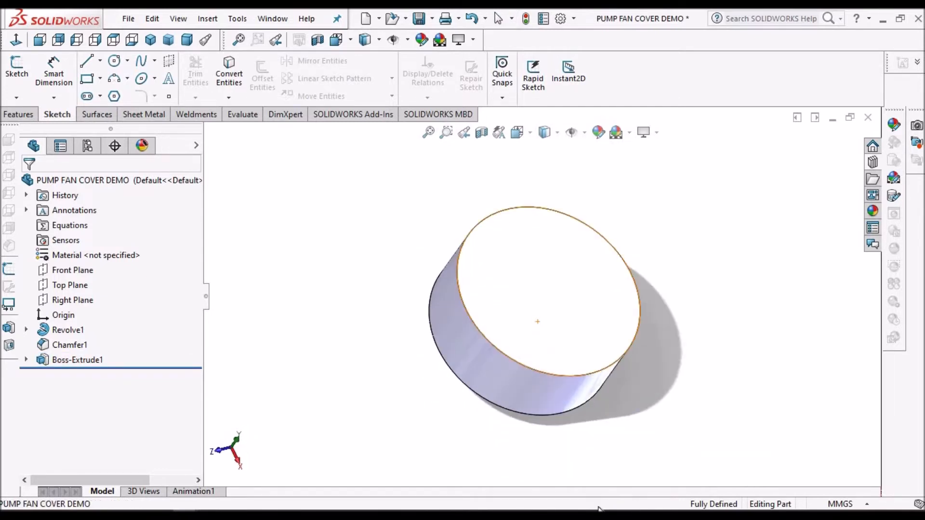
- Sketch a wide circle on the cup's top face and boss-extrude it 5 mm as a flange
{"action": "left_click", "coordinate": [68, 330]}
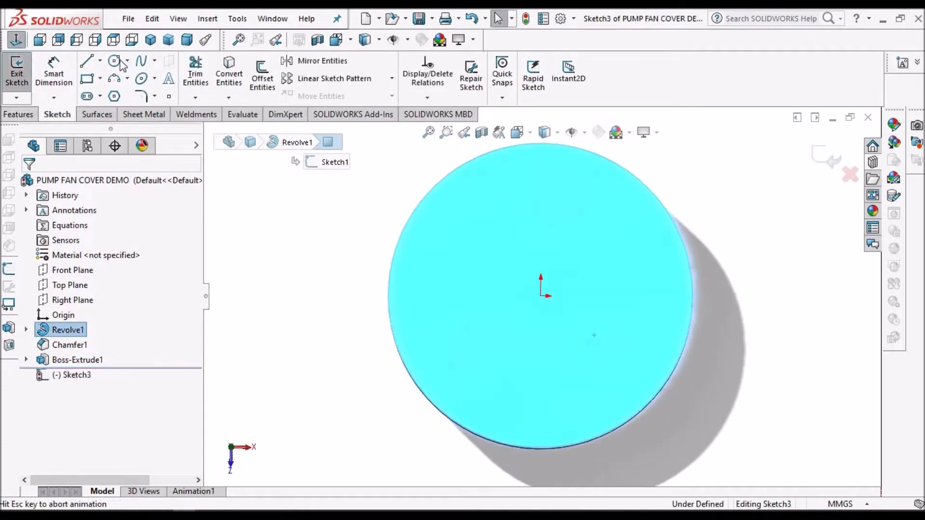
{"action": "left_click", "coordinate": [114, 61]}
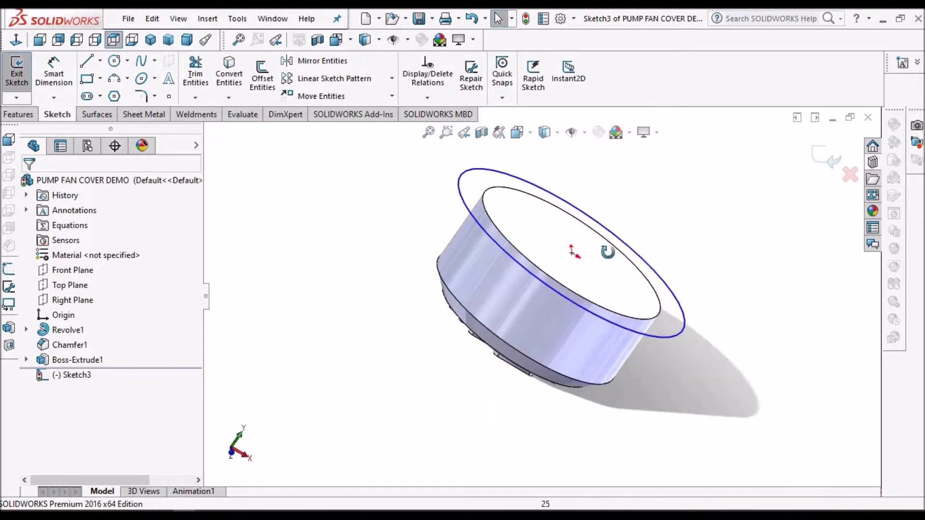
{"action": "left_click", "coordinate": [19, 114]}
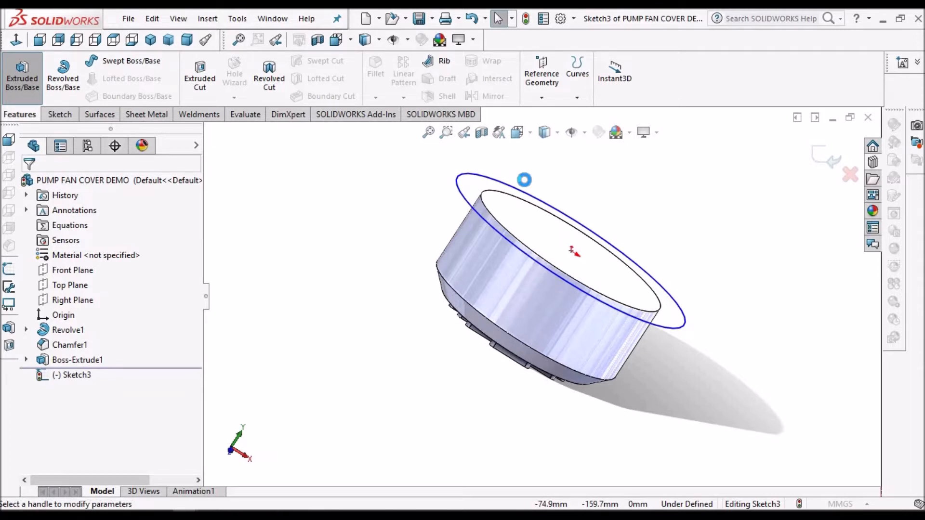
{"action": "left_click", "coordinate": [22, 77]}
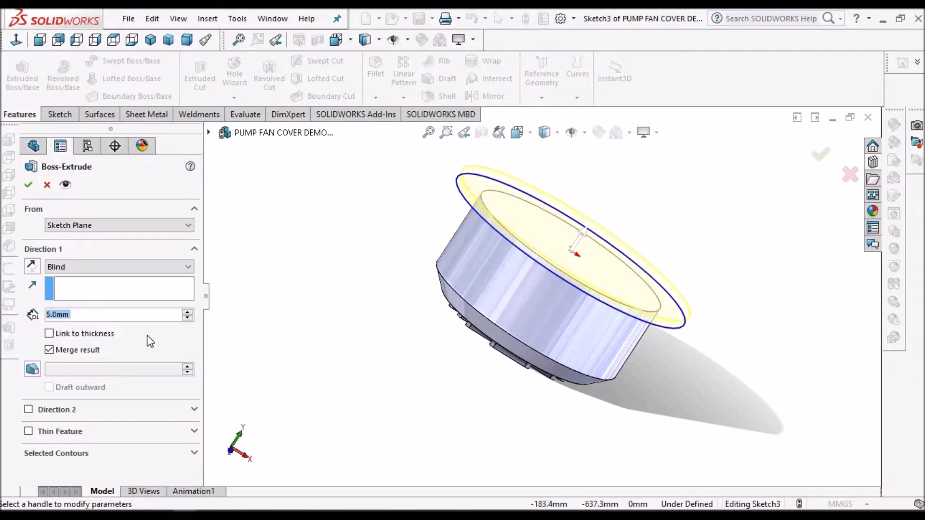
{"action": "left_click", "coordinate": [28, 185]}
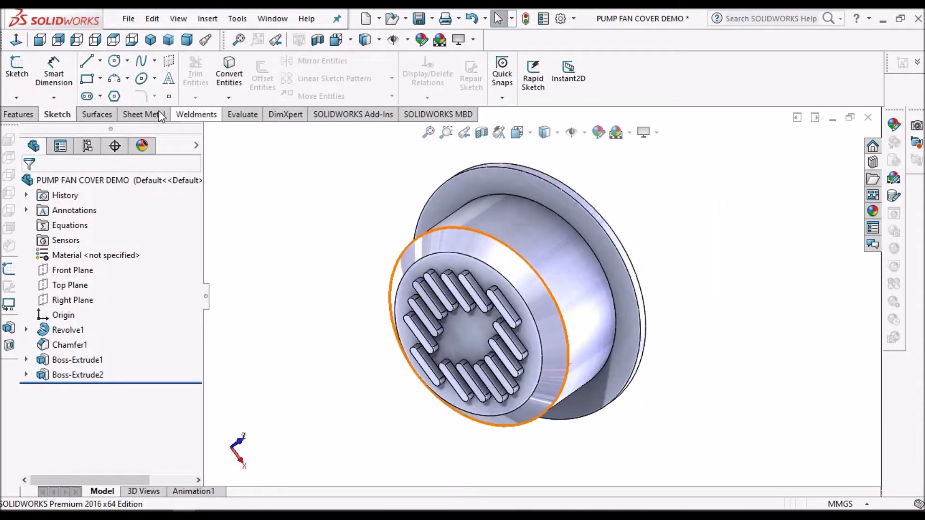
- Create FormTool1 with the flange face as stopping face and all slot end faces removed
{"action": "left_click", "coordinate": [145, 114]}
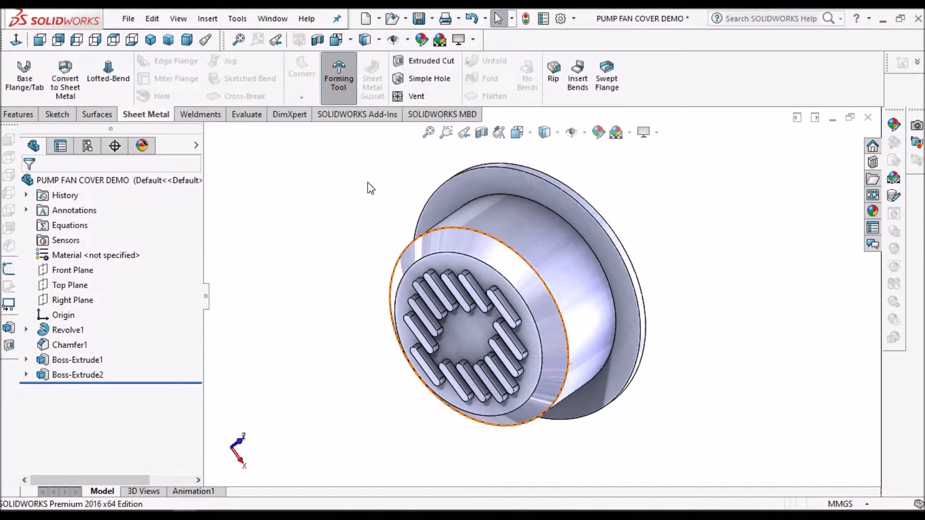
{"action": "left_click", "coordinate": [338, 78]}
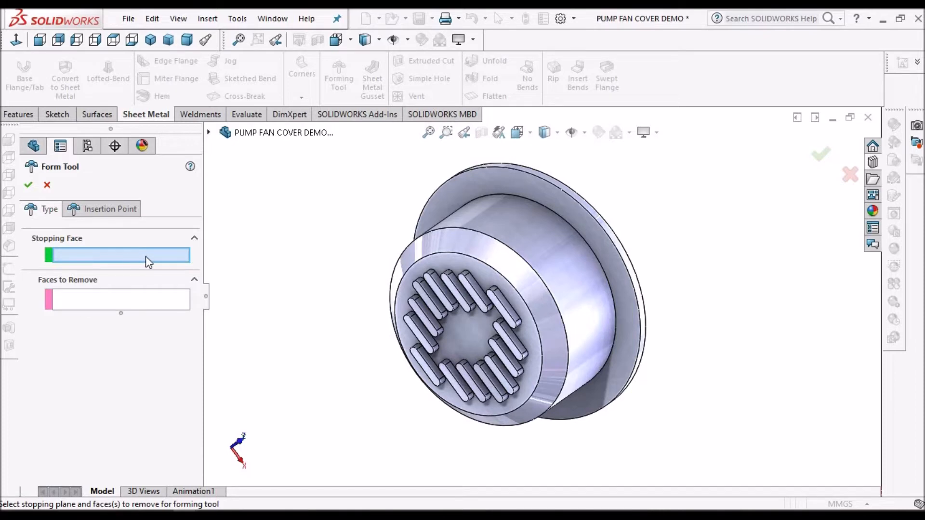
{"action": "left_click", "coordinate": [566, 215]}
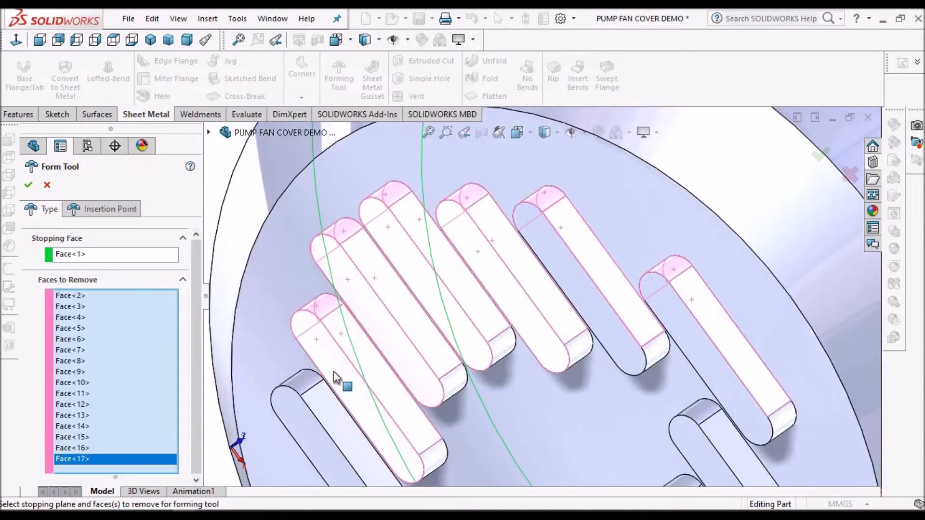
{"action": "left_click_drag", "start_coordinate": [347, 388], "coordinate": [531, 254]}
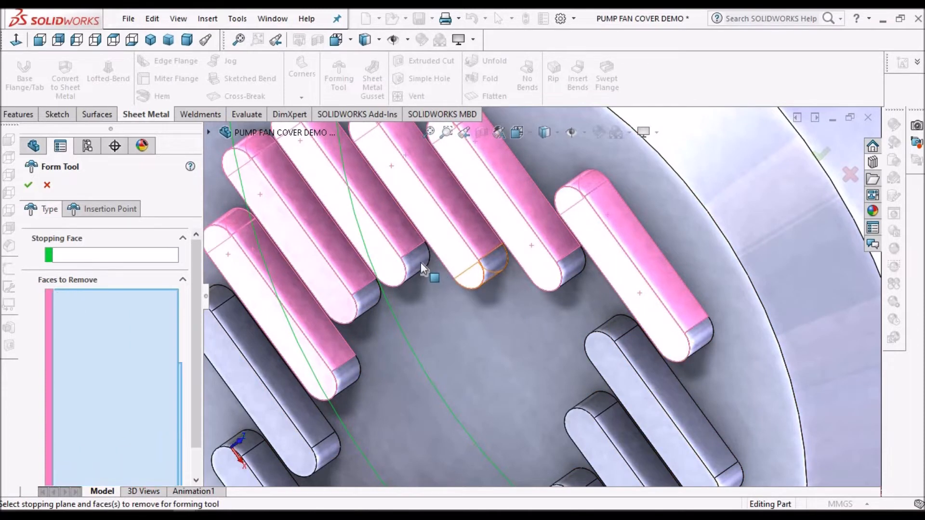
{"action": "left_click", "coordinate": [478, 272]}
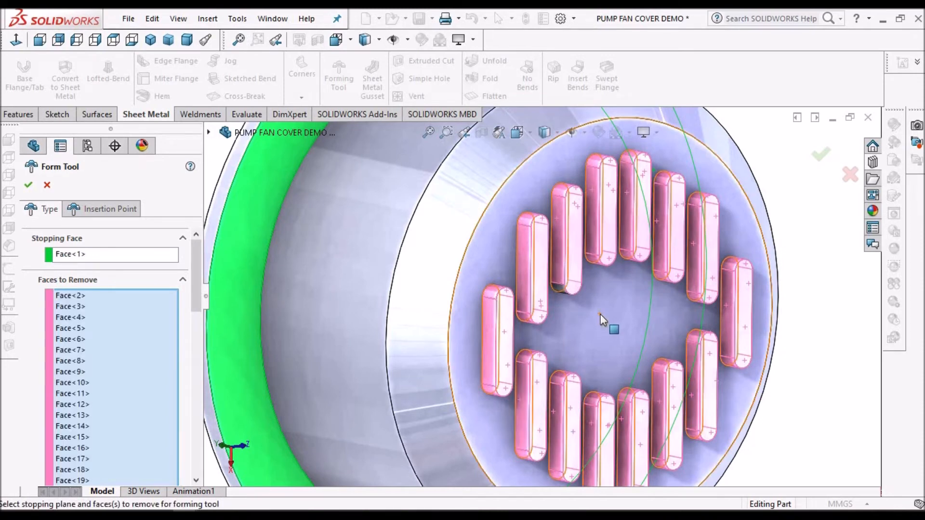
{"action": "mouse_move", "coordinate": [601, 319]}
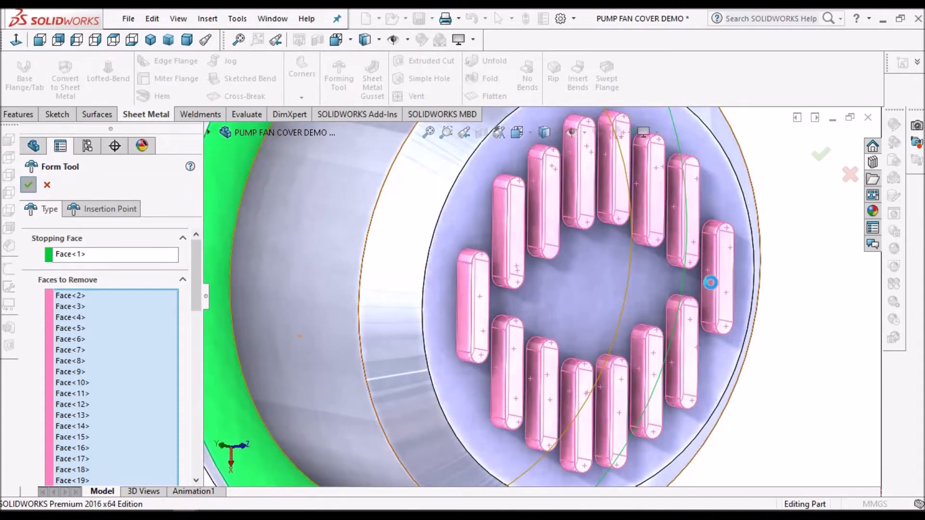
{"action": "left_click", "coordinate": [28, 185]}
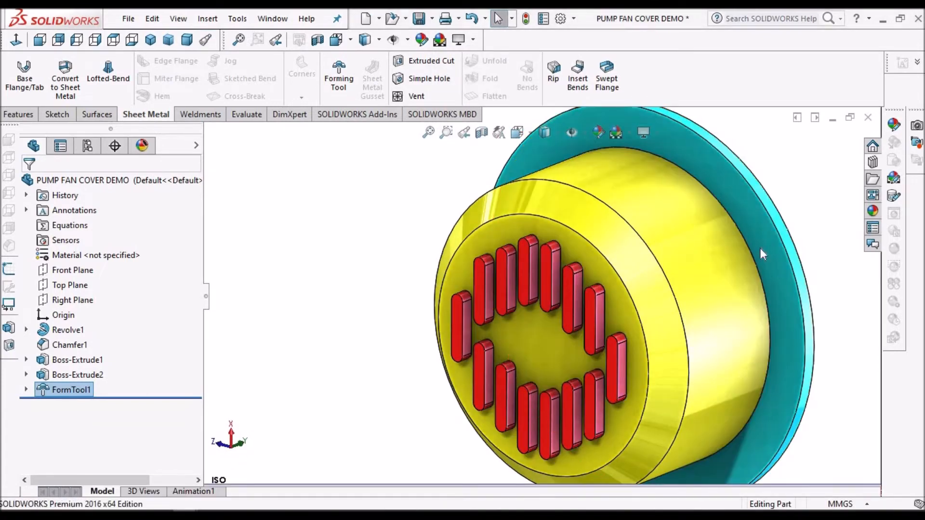
- Check the FormTool1 face colours, save the forming-tool part and show the Design Library
{"action": "left_click", "coordinate": [77, 375]}
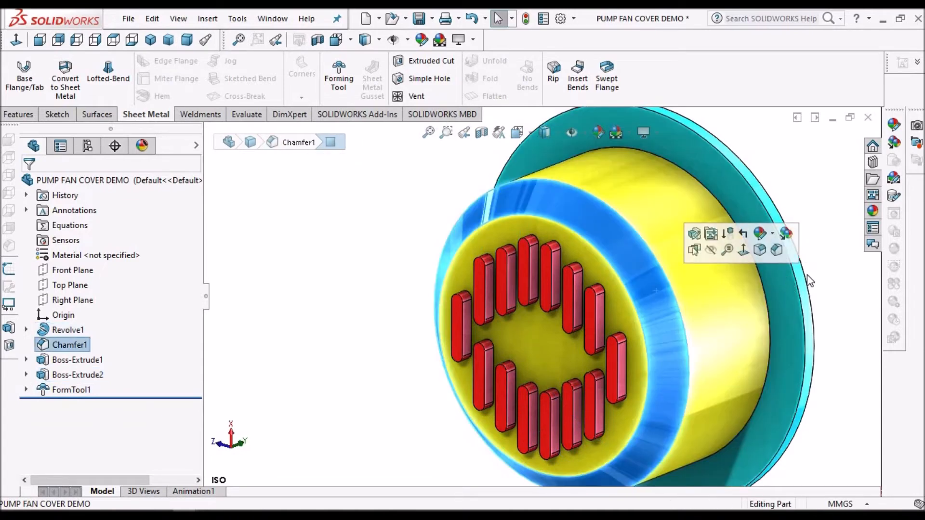
{"action": "left_click", "coordinate": [67, 330]}
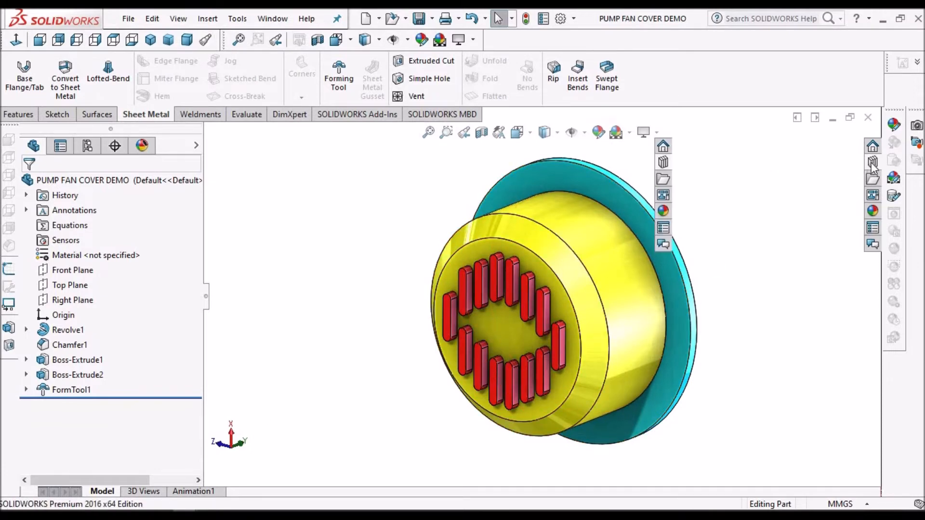
{"action": "left_click", "coordinate": [894, 159]}
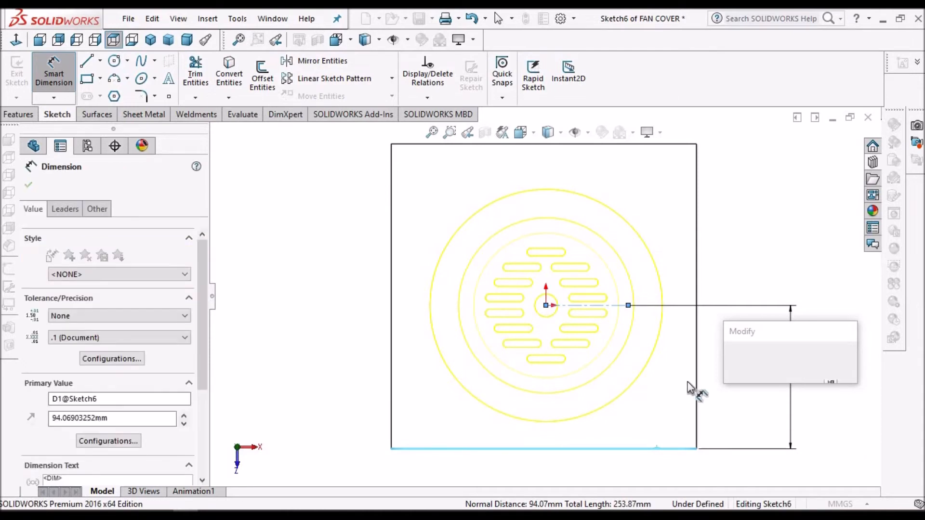
- Dimension the base-flange rectangle to 100 mm for the FAN COVER sheet-metal part
{"action": "type", "text": "100"}
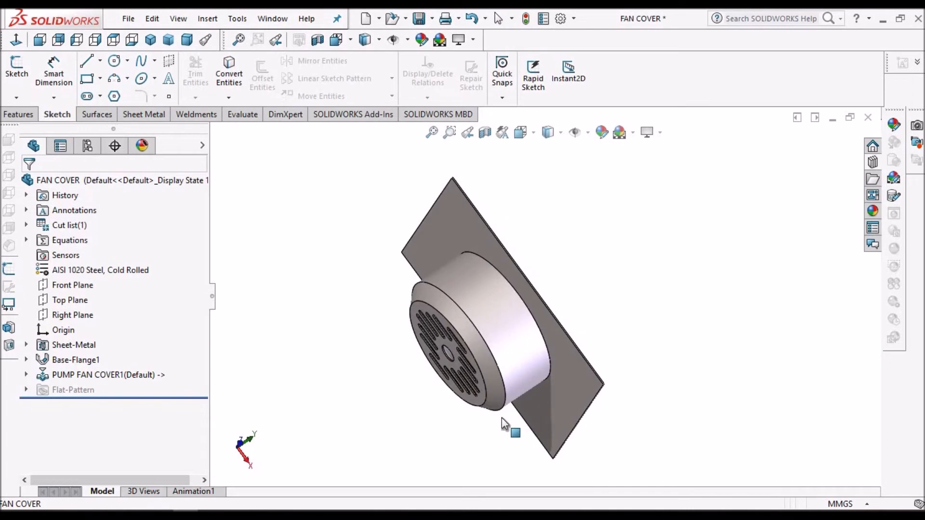
{"action": "left_click", "coordinate": [243, 113]}
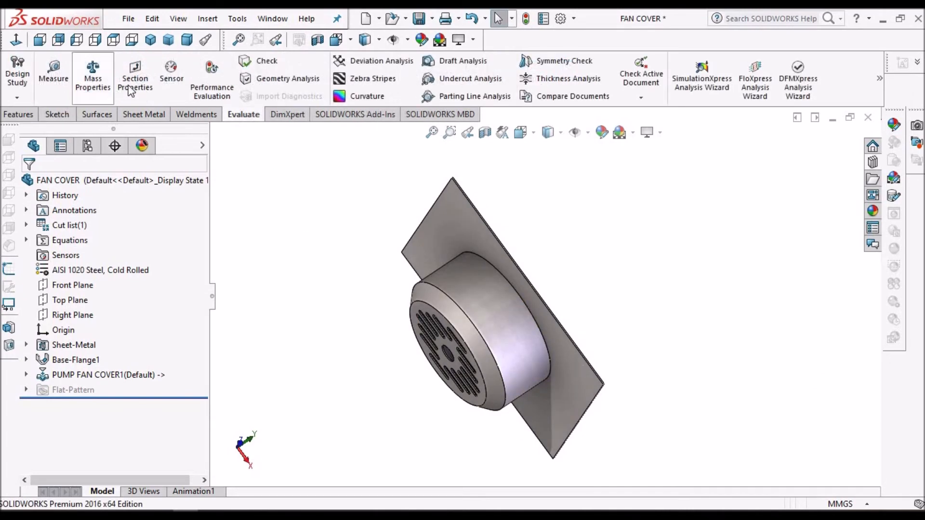
{"action": "left_click", "coordinate": [52, 74]}
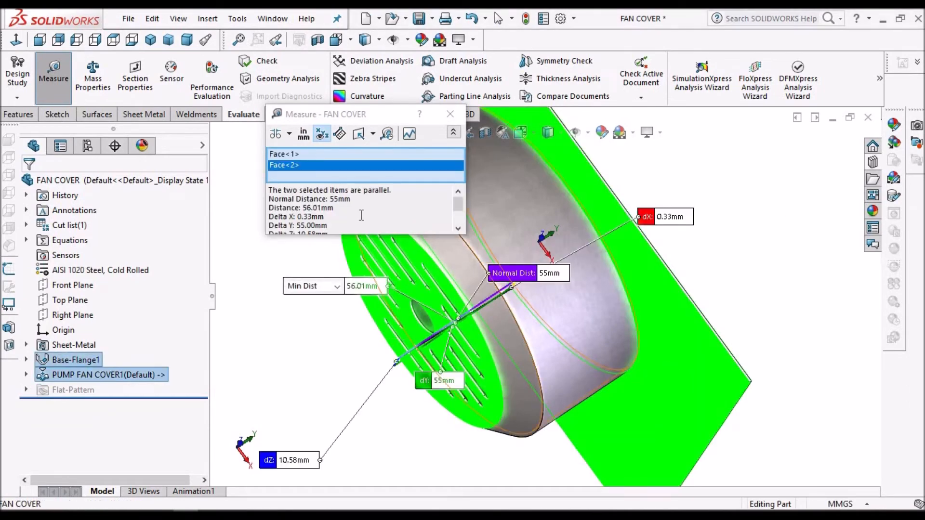
{"action": "left_click", "coordinate": [68, 18]}
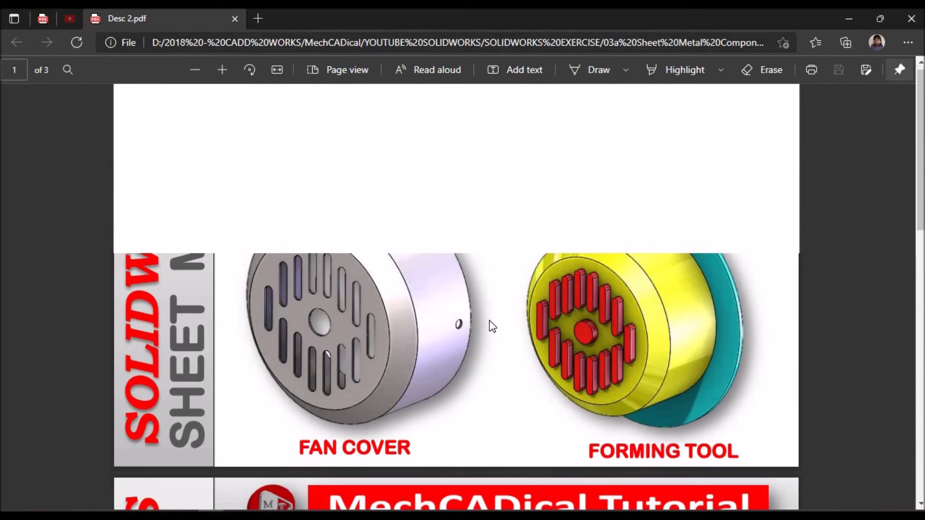
{"action": "scroll", "scroll_direction": "down", "scroll_amount": 3}
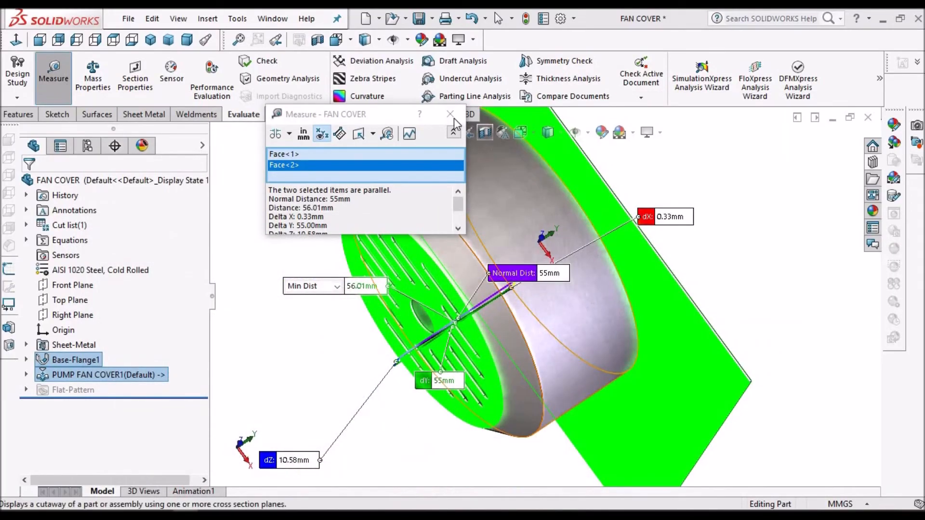
{"action": "left_click", "coordinate": [451, 114]}
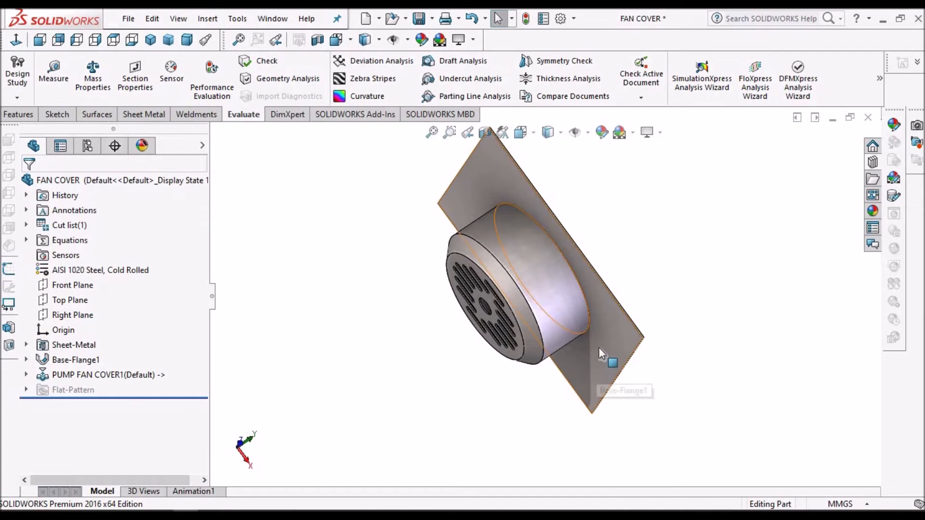
- Sketch a rectangle on Front Plane enclosing the flange, collinear with its edge
{"action": "left_click", "coordinate": [73, 285]}
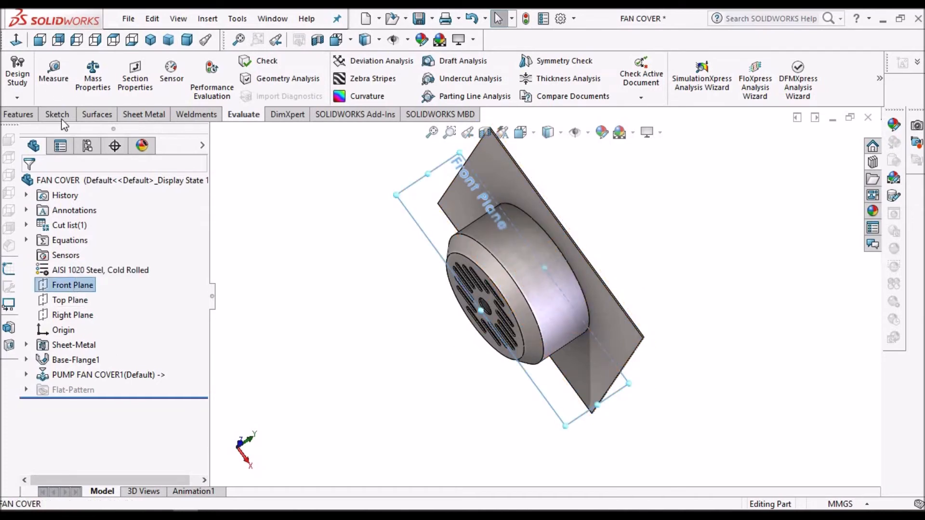
{"action": "left_click", "coordinate": [57, 114]}
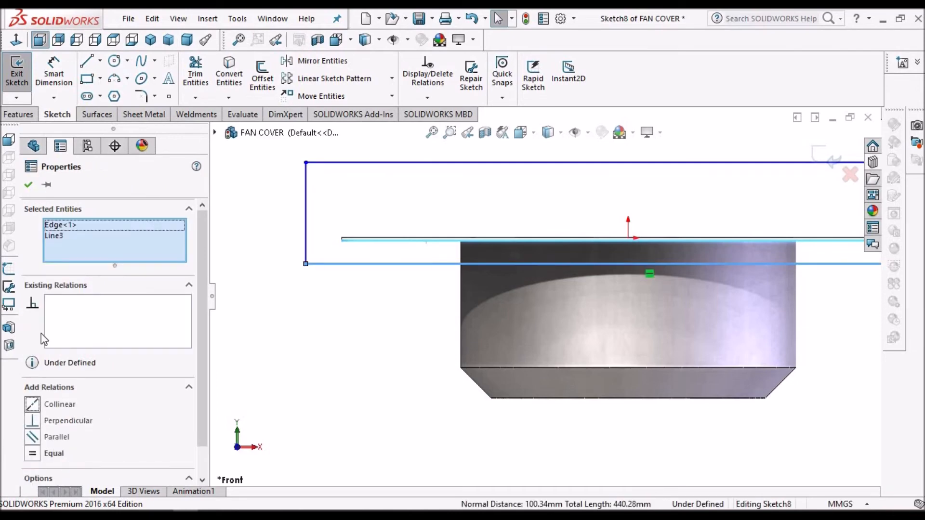
{"action": "left_click", "coordinate": [60, 403]}
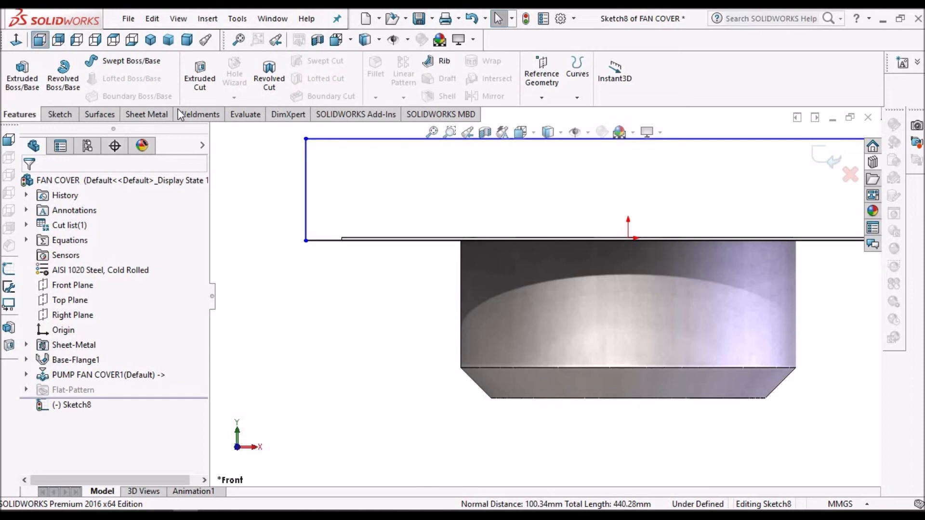
- Start a sheet-metal Extruded Cut from the rectangle and show its depth options
{"action": "left_click", "coordinate": [145, 114]}
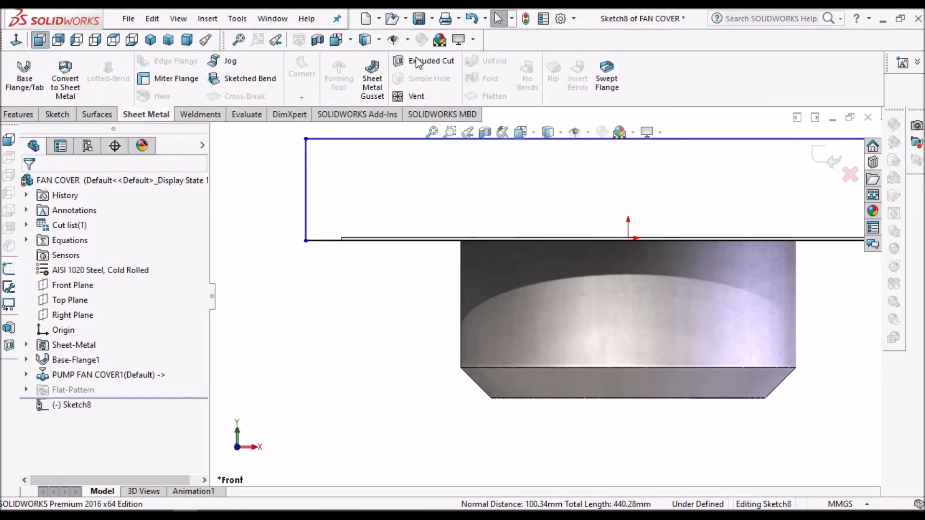
{"action": "left_click", "coordinate": [431, 61]}
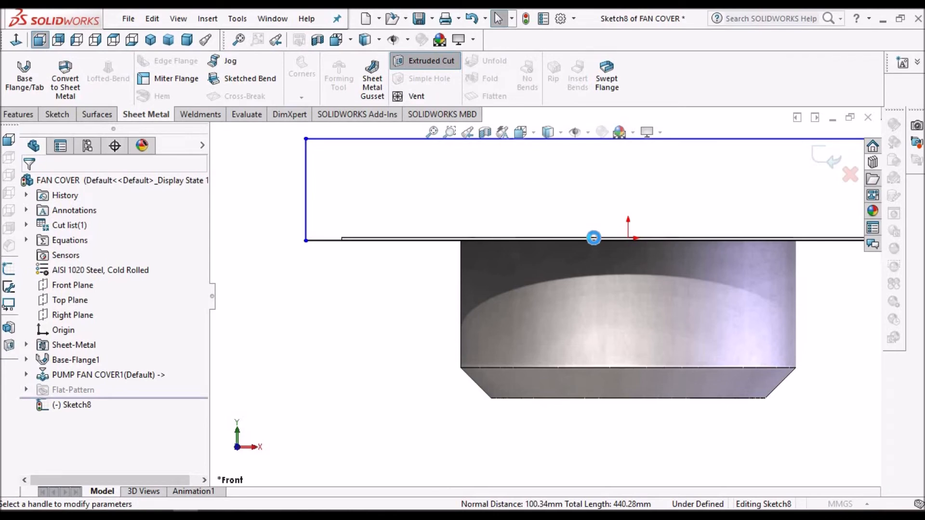
{"action": "left_click", "coordinate": [432, 60]}
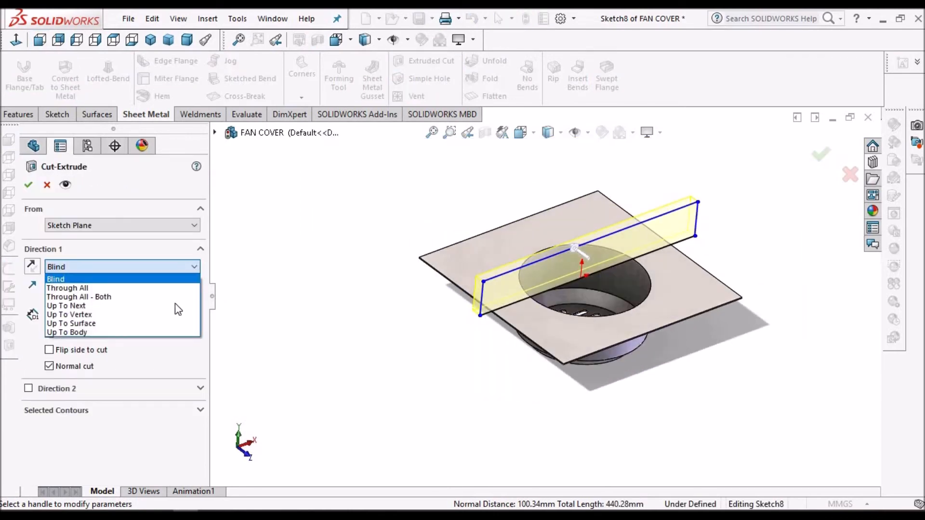
- Cut Through All - Both to remove the flange, leaving the vented cylindrical cup
{"action": "left_click", "coordinate": [79, 296]}
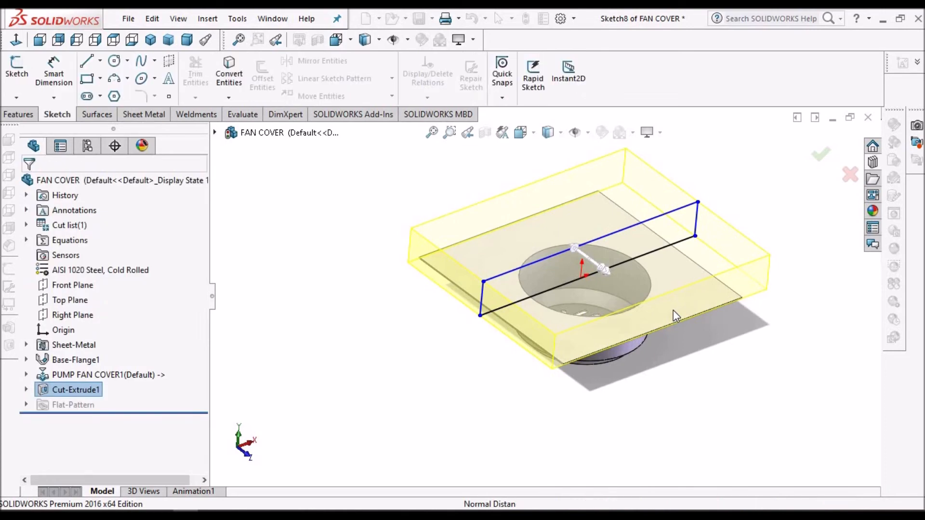
{"action": "left_click", "coordinate": [820, 154]}
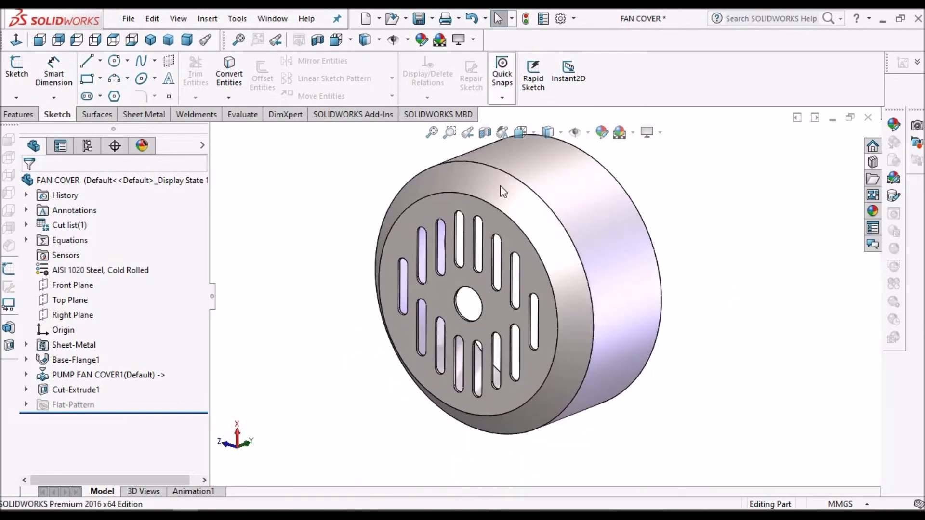
{"action": "left_click", "coordinate": [73, 285]}
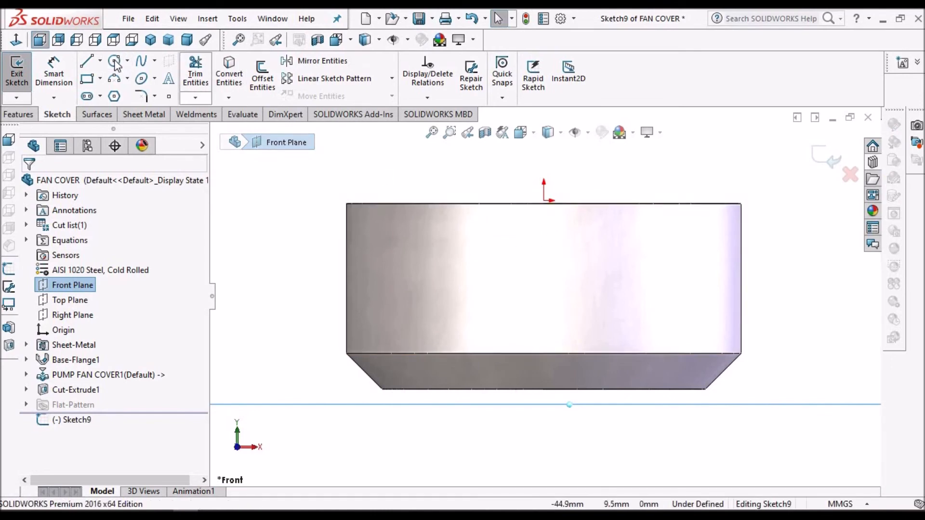
- Sketch a Ø5 mm circle 10 mm below the cup's top edge and start an Extruded Cut
{"action": "left_click", "coordinate": [114, 60]}
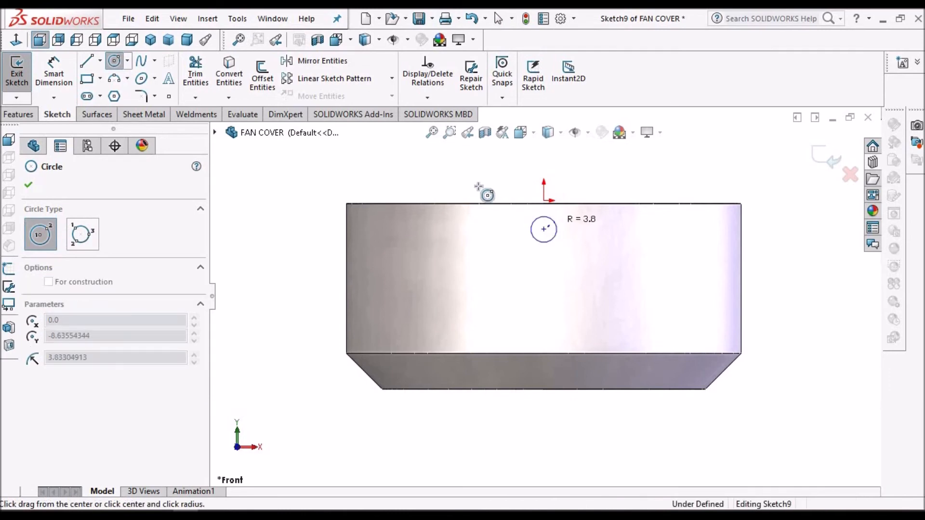
{"action": "left_click", "coordinate": [544, 229]}
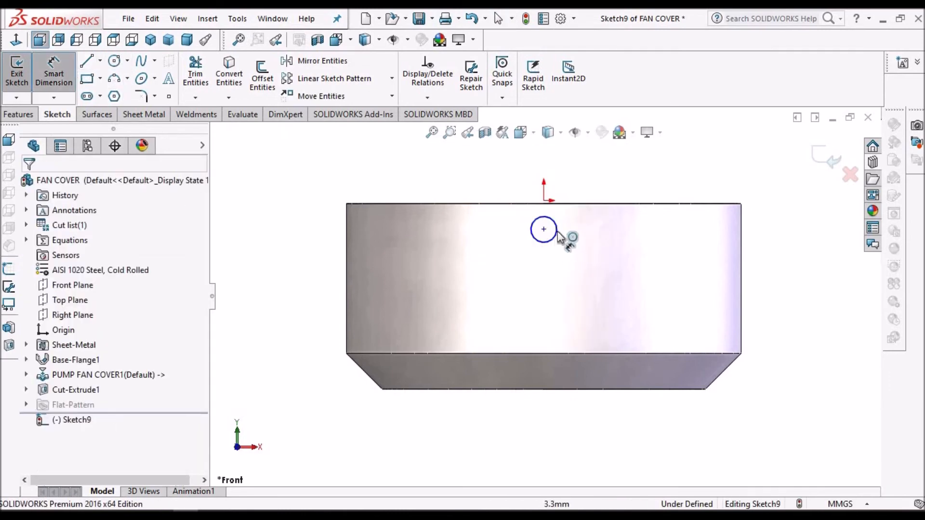
{"action": "left_click", "coordinate": [543, 229]}
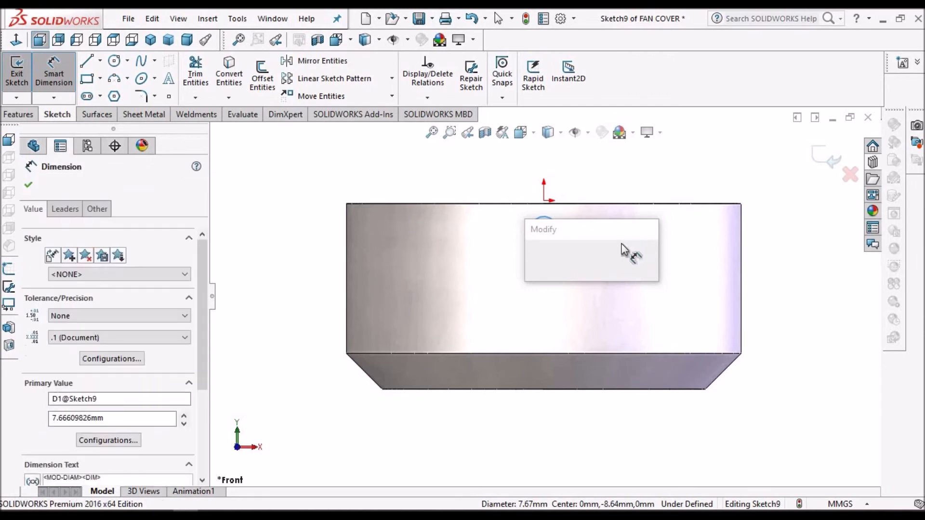
{"action": "type", "text": "5.0mm"}
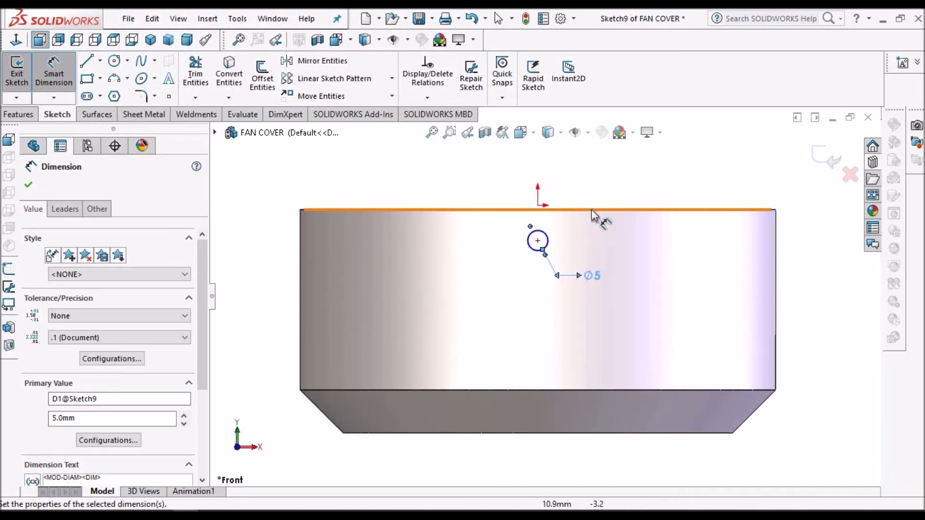
{"action": "left_click", "coordinate": [531, 211]}
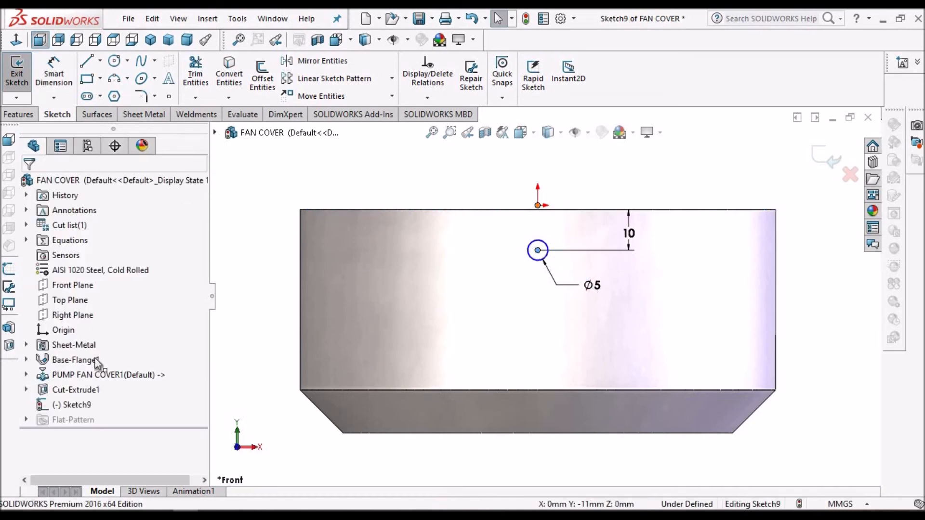
{"action": "left_click", "coordinate": [537, 209]}
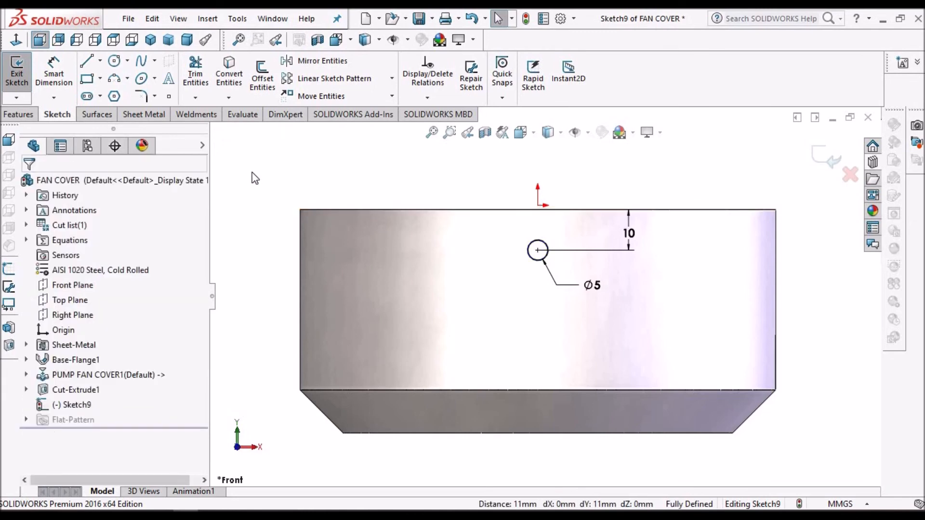
{"action": "left_click", "coordinate": [20, 114]}
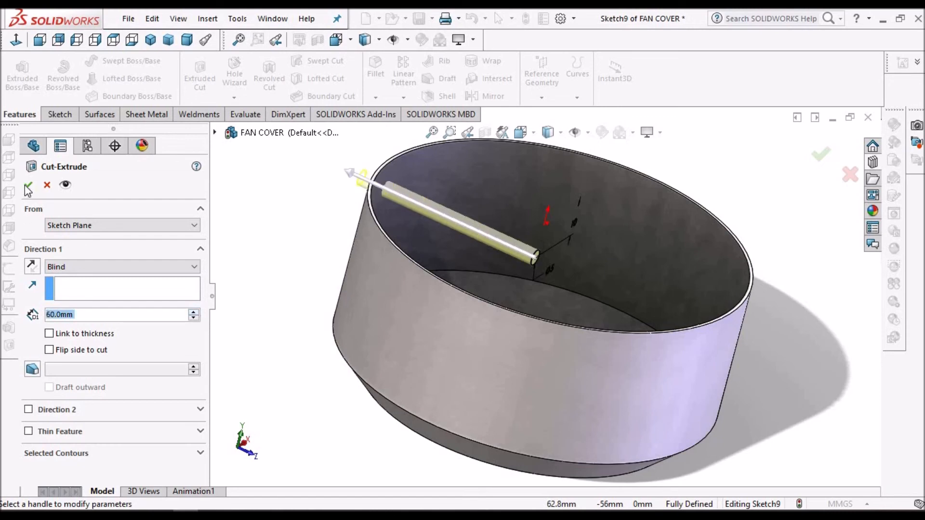
- Complete Cut-Extrude2 for the 5 mm side hole, switch to ISO view and save FAN COVER
{"action": "left_click", "coordinate": [28, 185]}
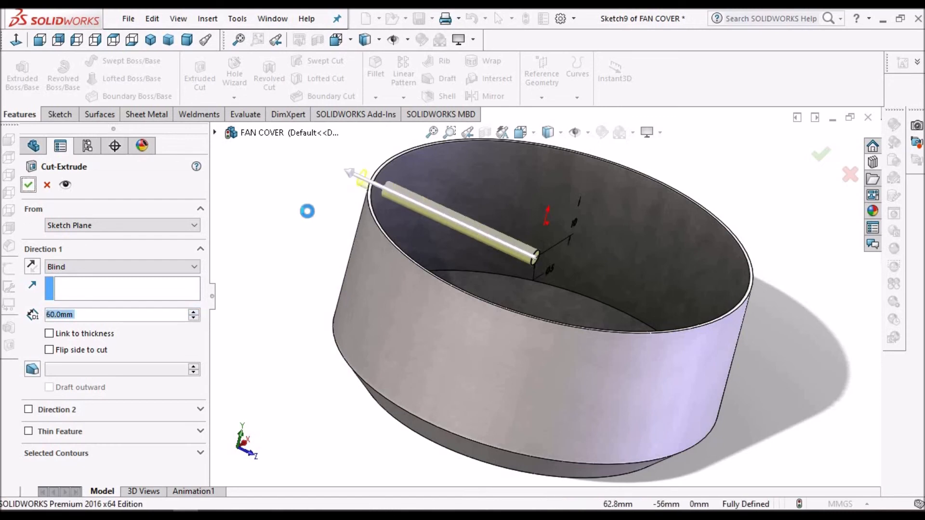
{"action": "left_click", "coordinate": [28, 185]}
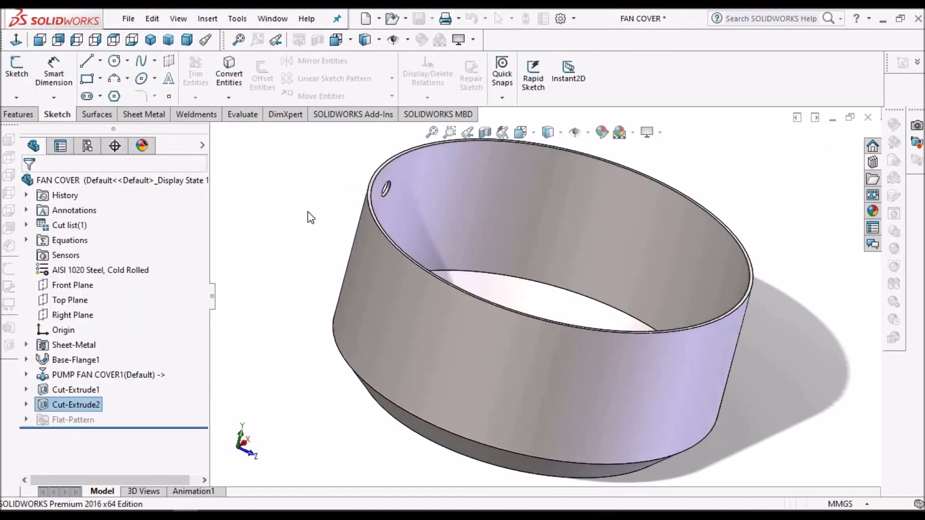
{"action": "key", "text": "space"}
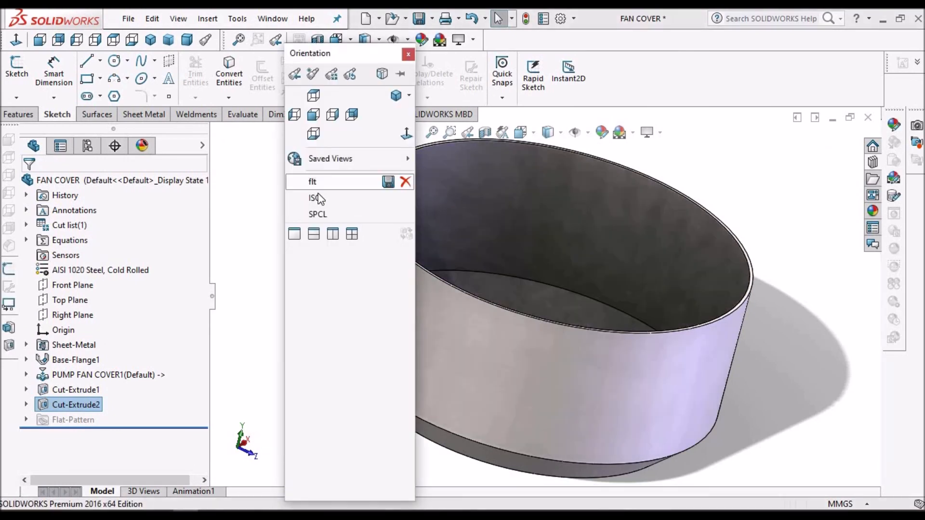
{"action": "left_click", "coordinate": [317, 198]}
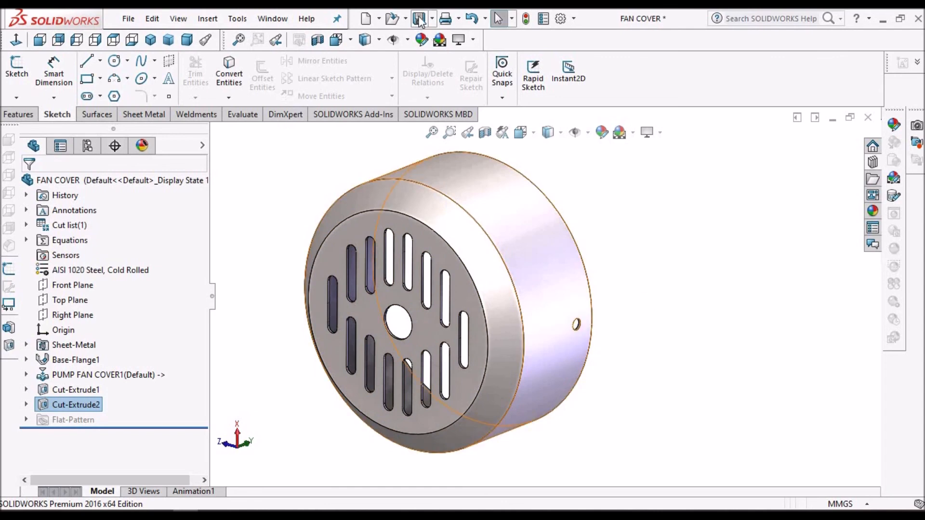
{"action": "left_click", "coordinate": [419, 19]}
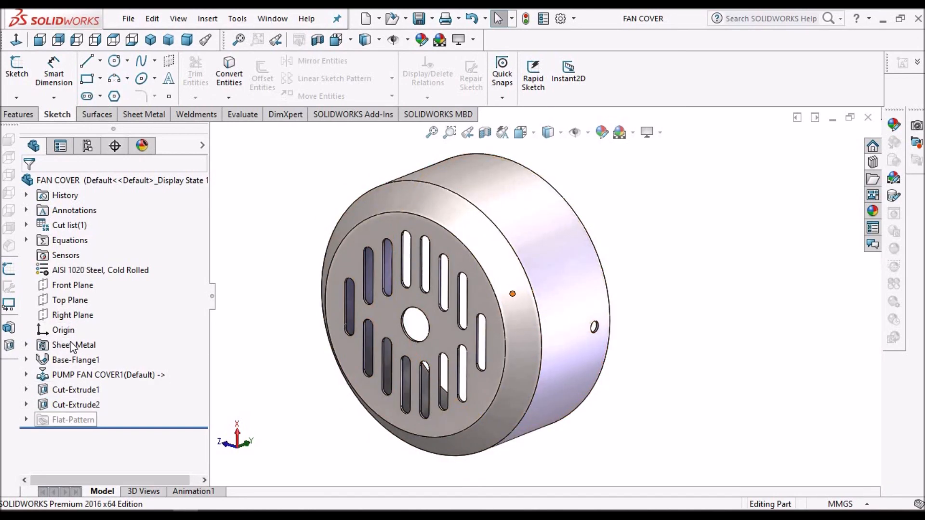
{"action": "left_click", "coordinate": [272, 19]}
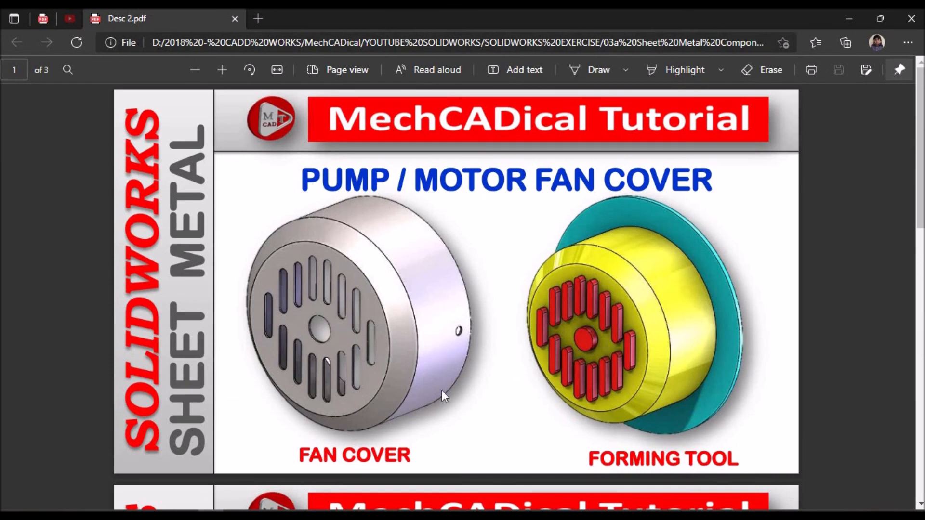
{"action": "mouse_move", "coordinate": [751, 458]}
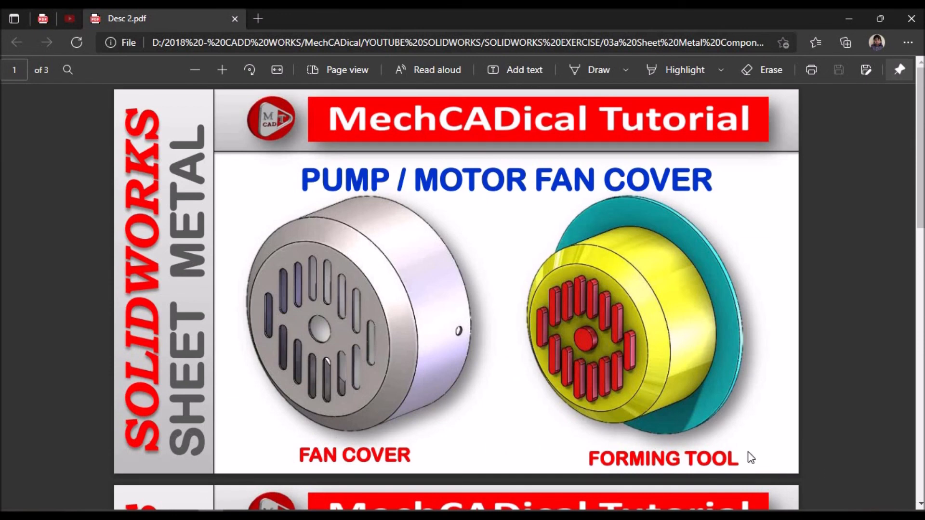